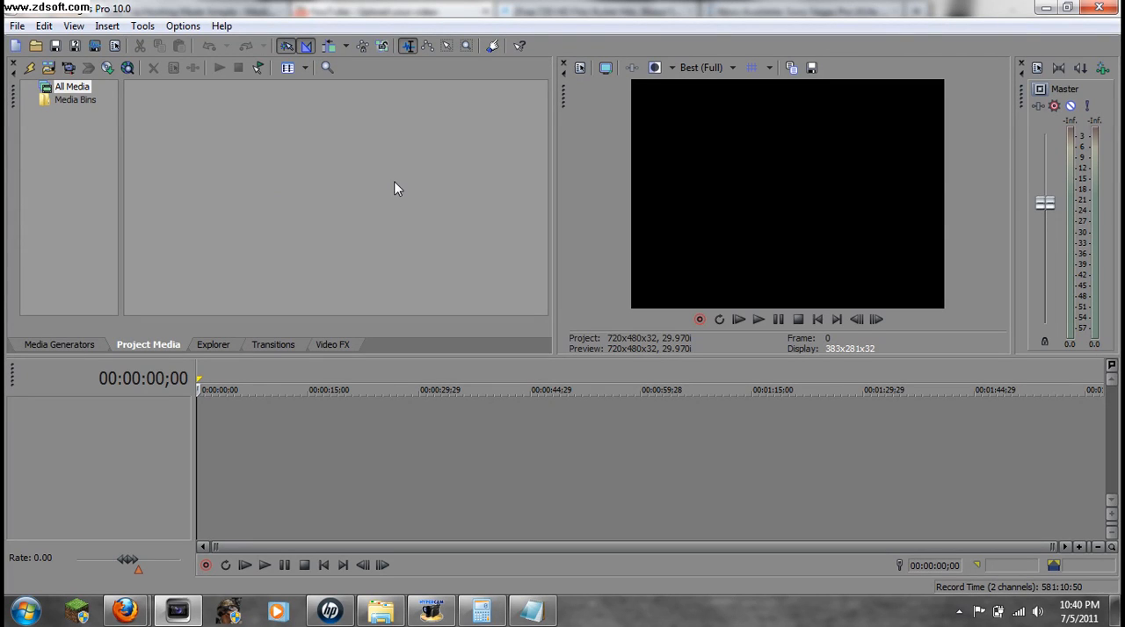
{"action": "mouse_move", "coordinate": [494, 181]}
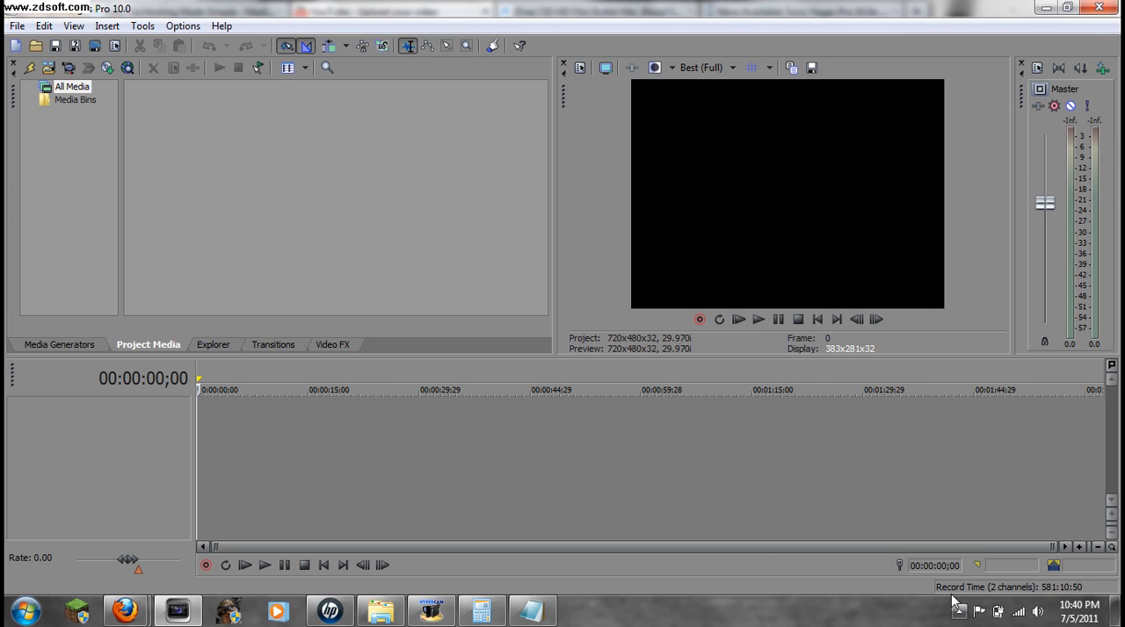
- Import the MAH00346.MP4 home video clip into Project Media
{"action": "left_click", "coordinate": [278, 188]}
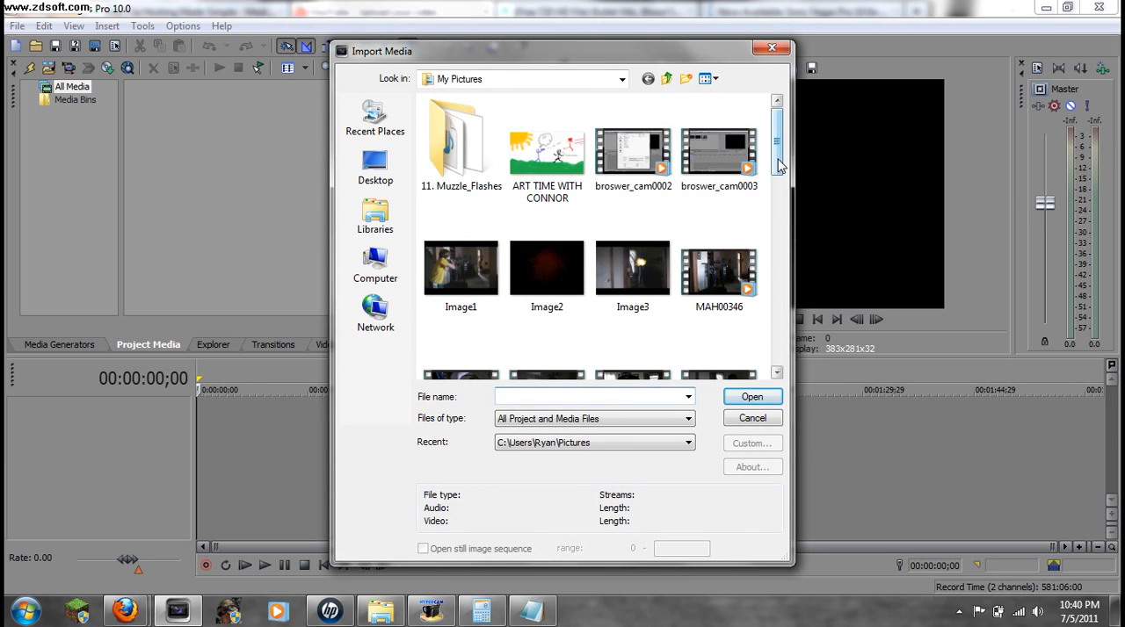
{"action": "scroll", "scroll_direction": "down", "scroll_amount": 3}
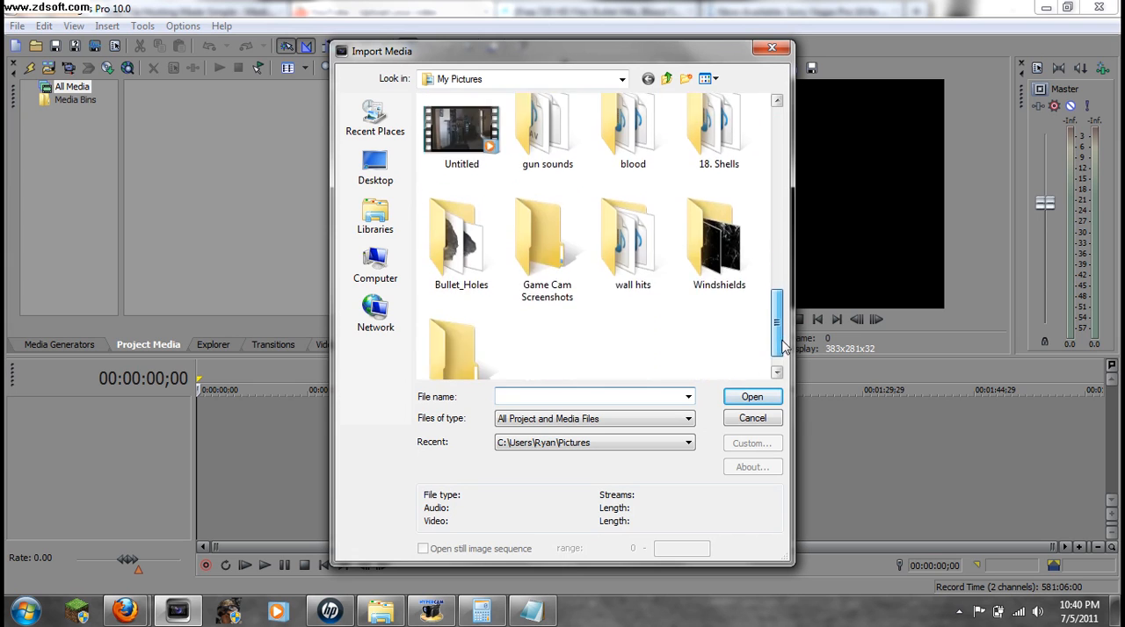
{"action": "scroll", "scroll_direction": "down", "scroll_amount": 3}
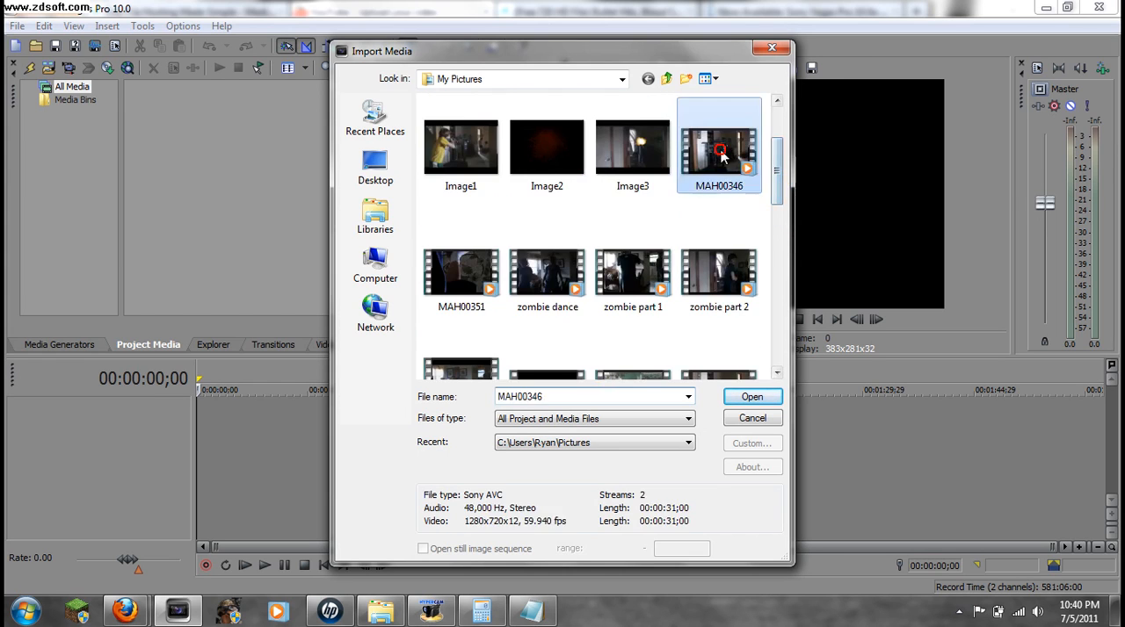
{"action": "left_click", "coordinate": [752, 397]}
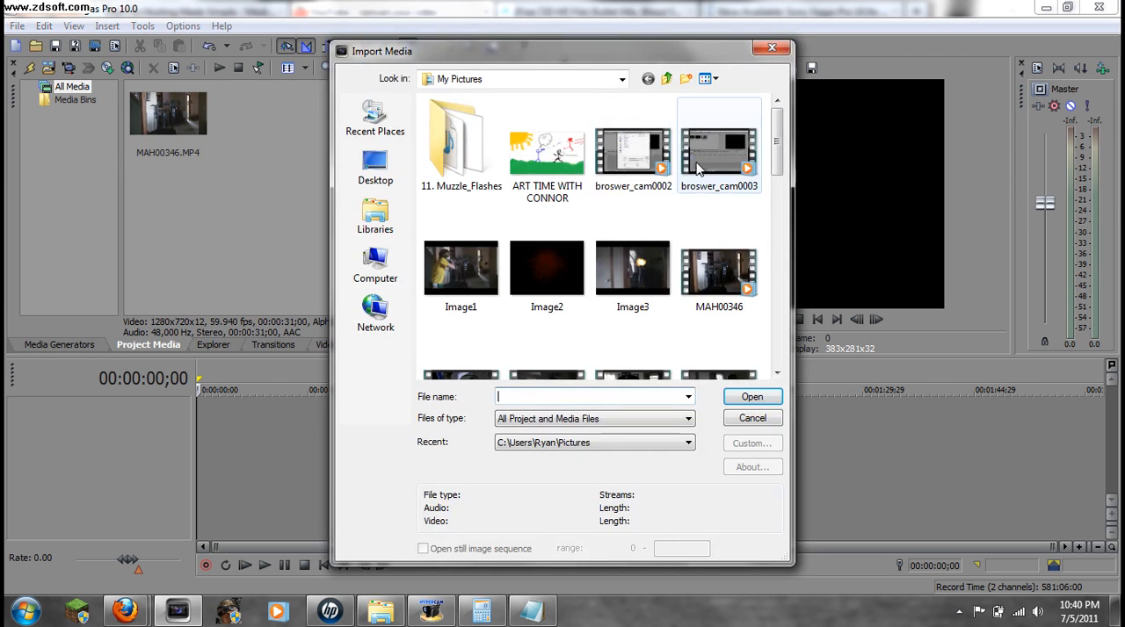
{"action": "scroll", "scroll_direction": "down", "scroll_amount": 3}
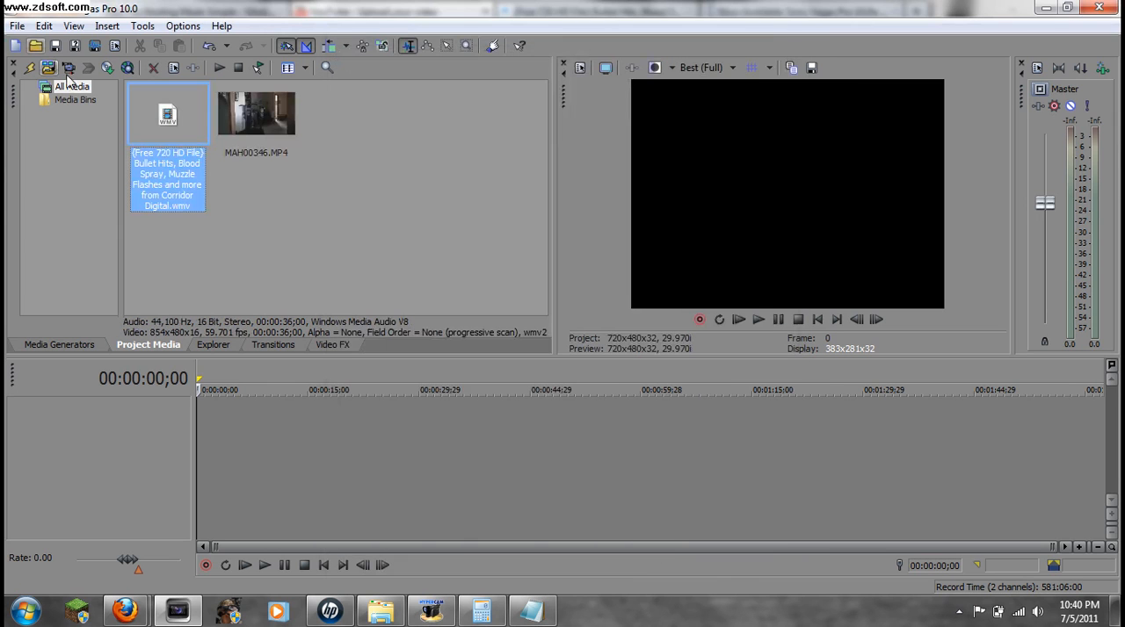
- Reopen the media import browser and enter the blood effects folder
{"action": "left_click", "coordinate": [48, 67]}
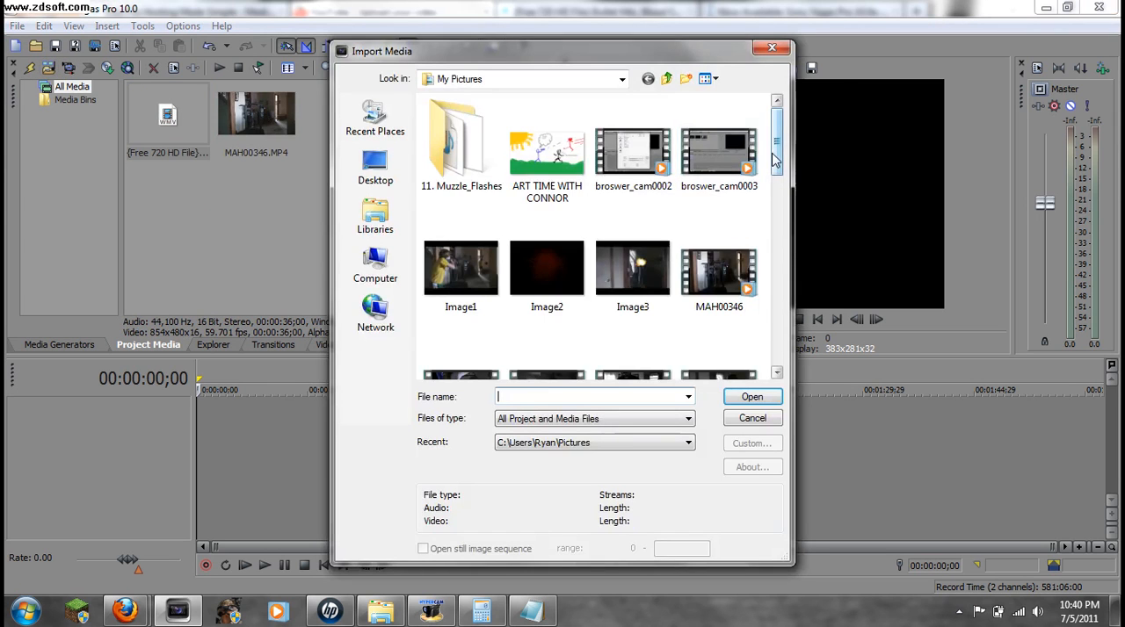
{"action": "scroll", "scroll_direction": "down", "scroll_amount": 3}
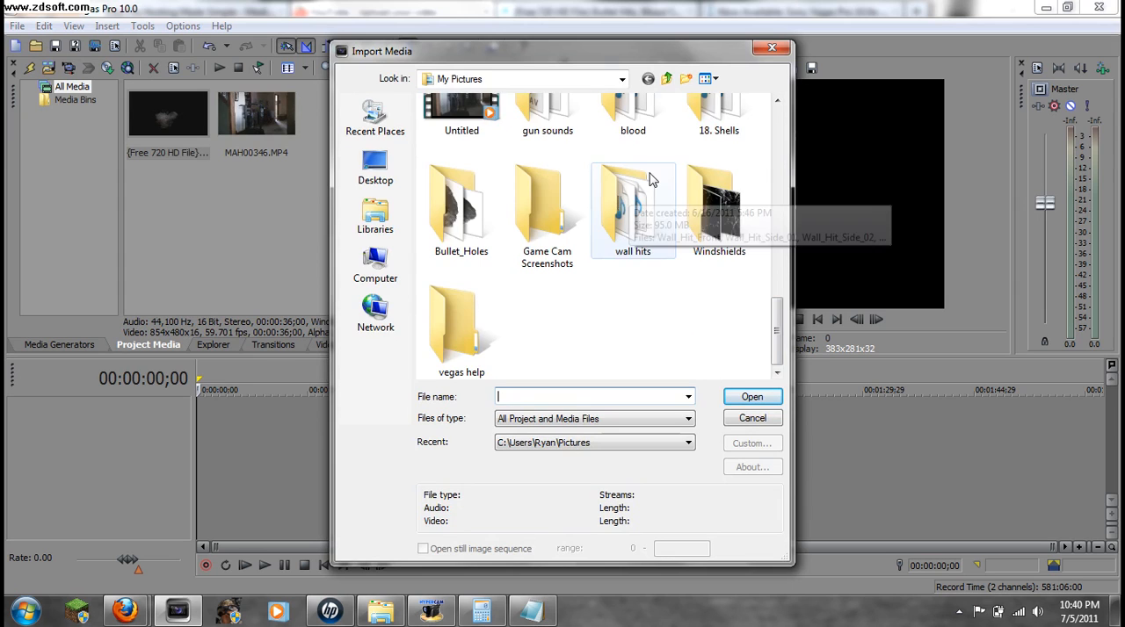
{"action": "double_click", "coordinate": [633, 114]}
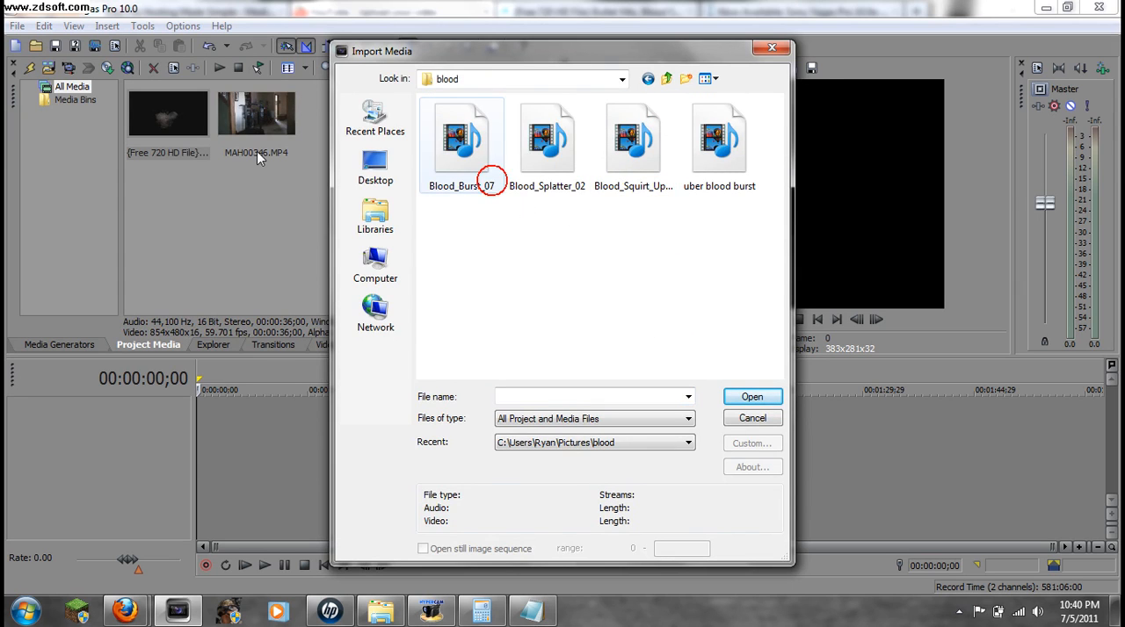
- Import Blood_Burst_07 and place MAH00346.MP4 on the timeline with its audio
{"action": "left_click", "coordinate": [752, 397]}
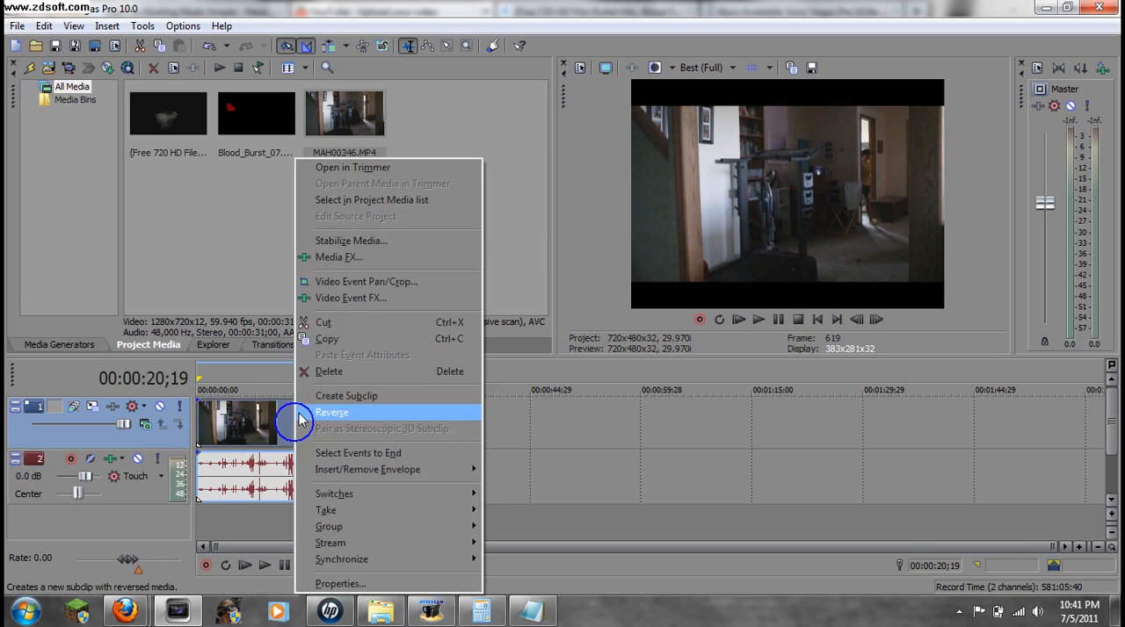
{"action": "left_click", "coordinate": [332, 412]}
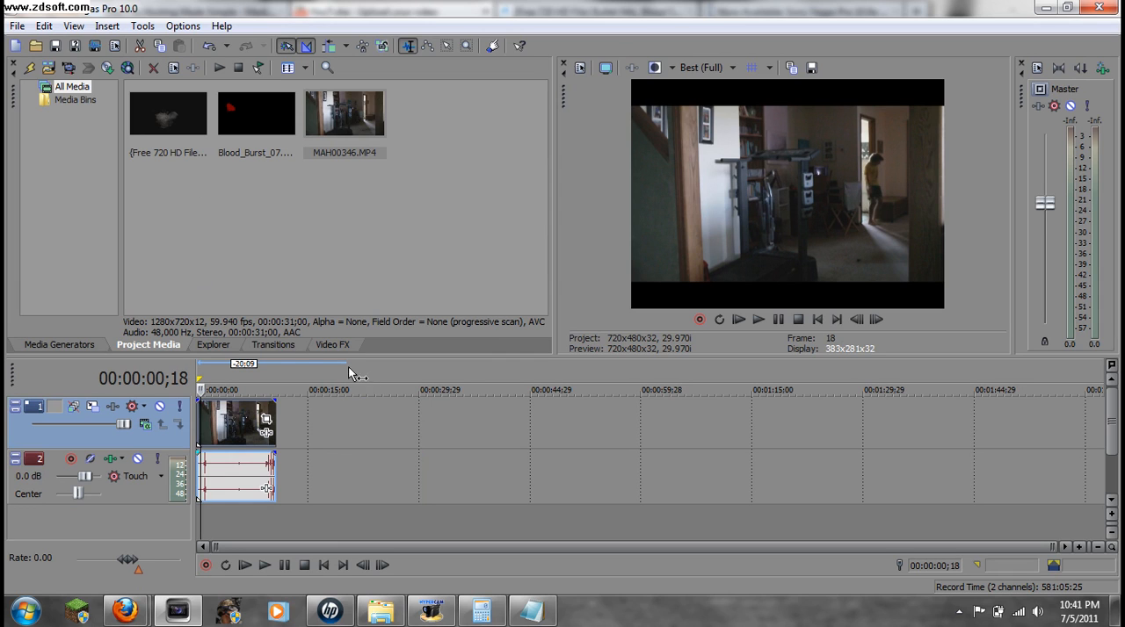
- Add a new video track for Blood_Burst_07 and apply Sony Chroma Keyer to it
{"action": "left_click", "coordinate": [105, 25]}
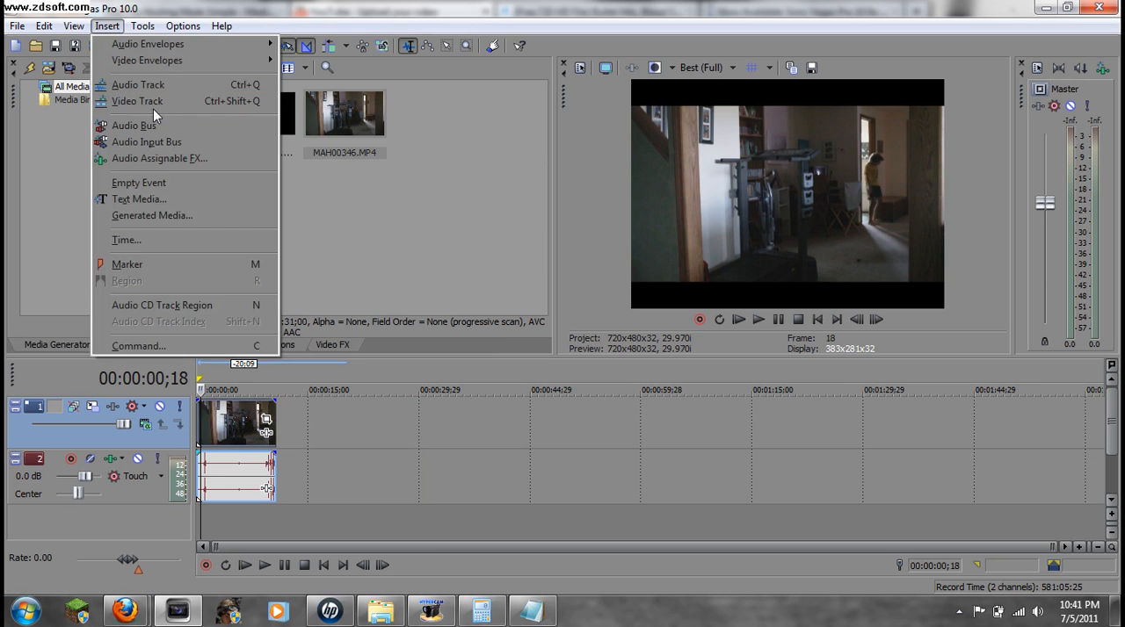
{"action": "left_click", "coordinate": [137, 85]}
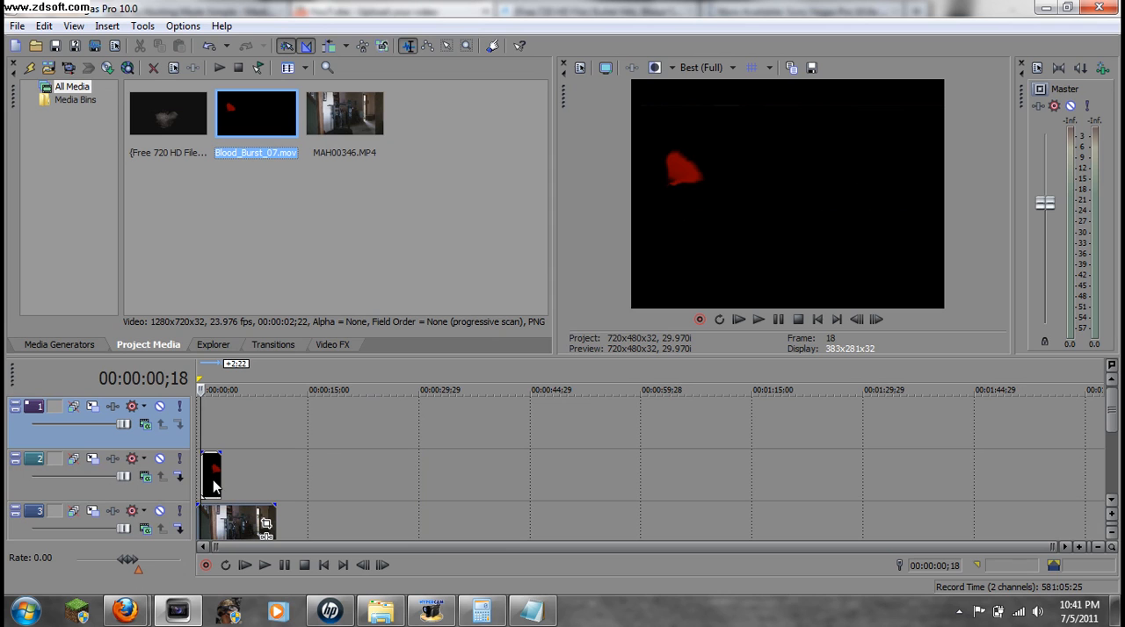
{"action": "right_click", "coordinate": [211, 474]}
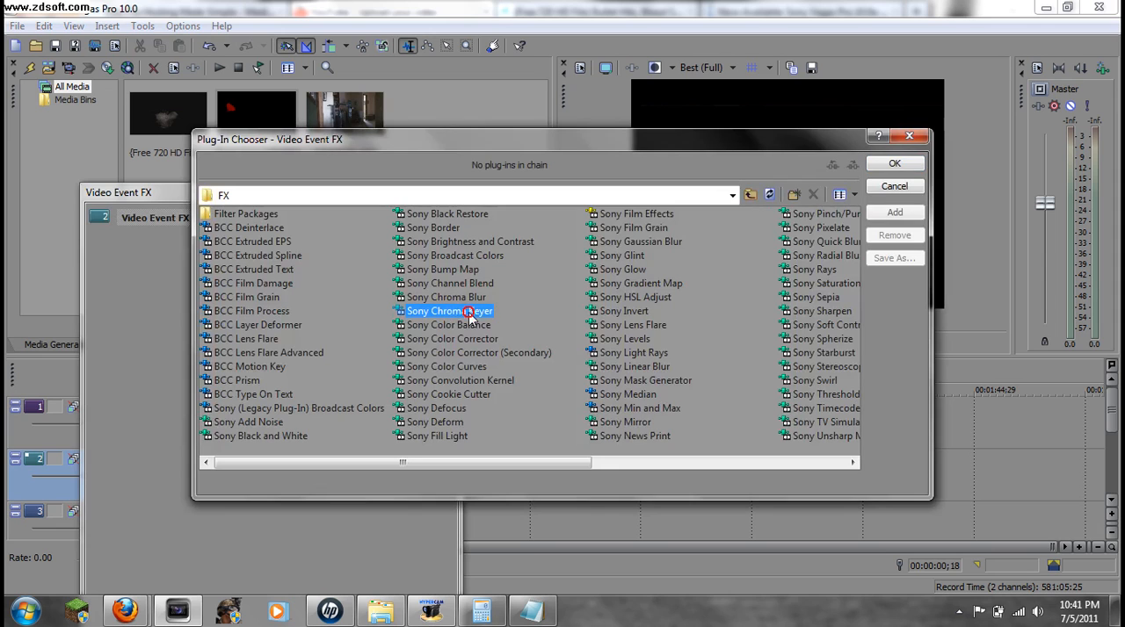
{"action": "left_click", "coordinate": [893, 164]}
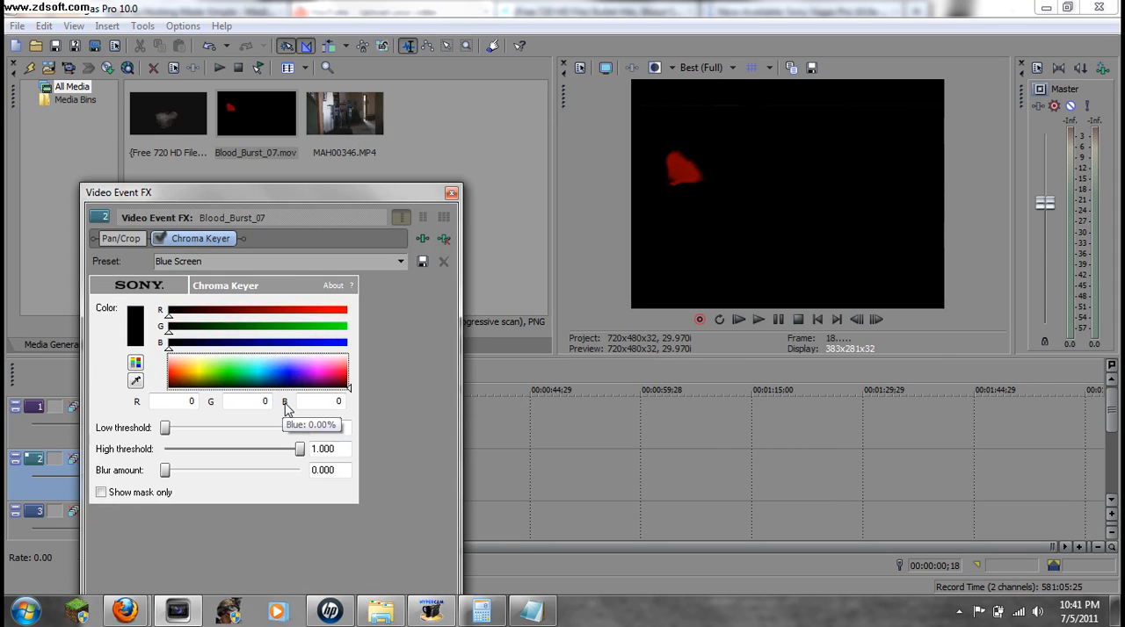
- Key out black from the blood burst with low threshold 0.224 and high threshold 0.624
{"action": "left_click_drag", "start_coordinate": [164, 429], "coordinate": [164, 429]}
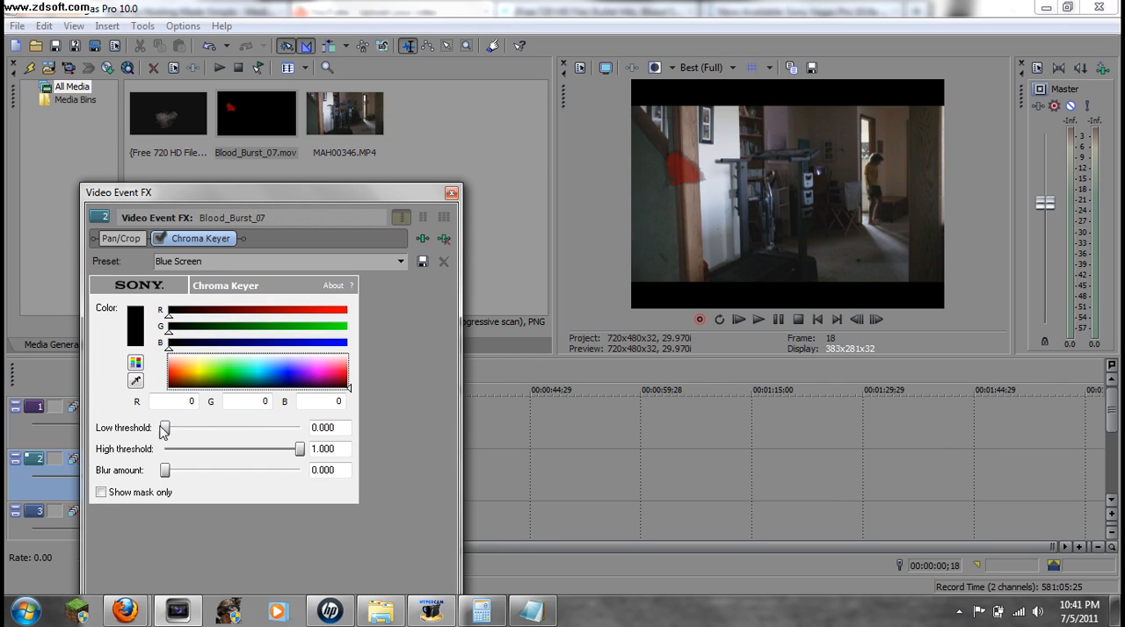
{"action": "mouse_move", "coordinate": [395, 342]}
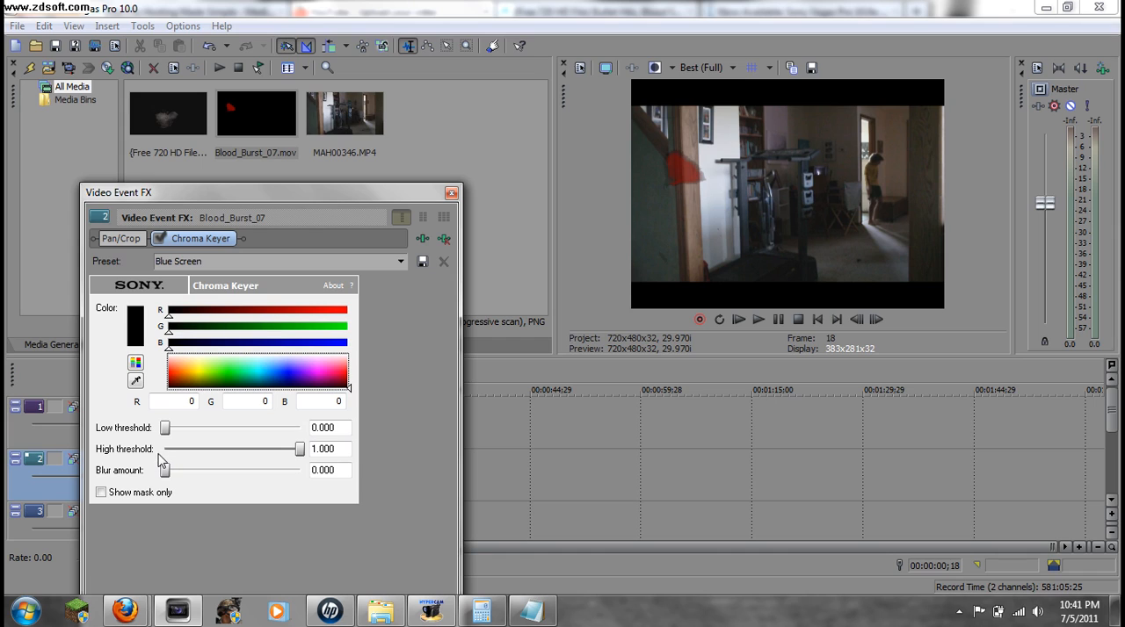
{"action": "left_click_drag", "start_coordinate": [299, 450], "coordinate": [274, 450]}
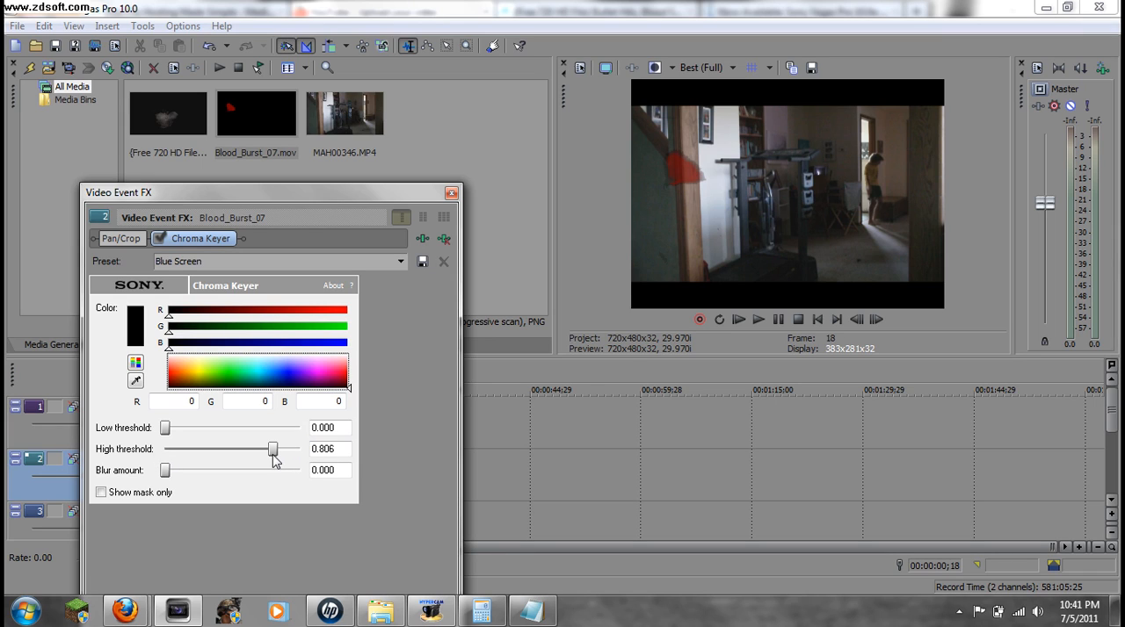
{"action": "left_click_drag", "start_coordinate": [274, 449], "coordinate": [257, 450]}
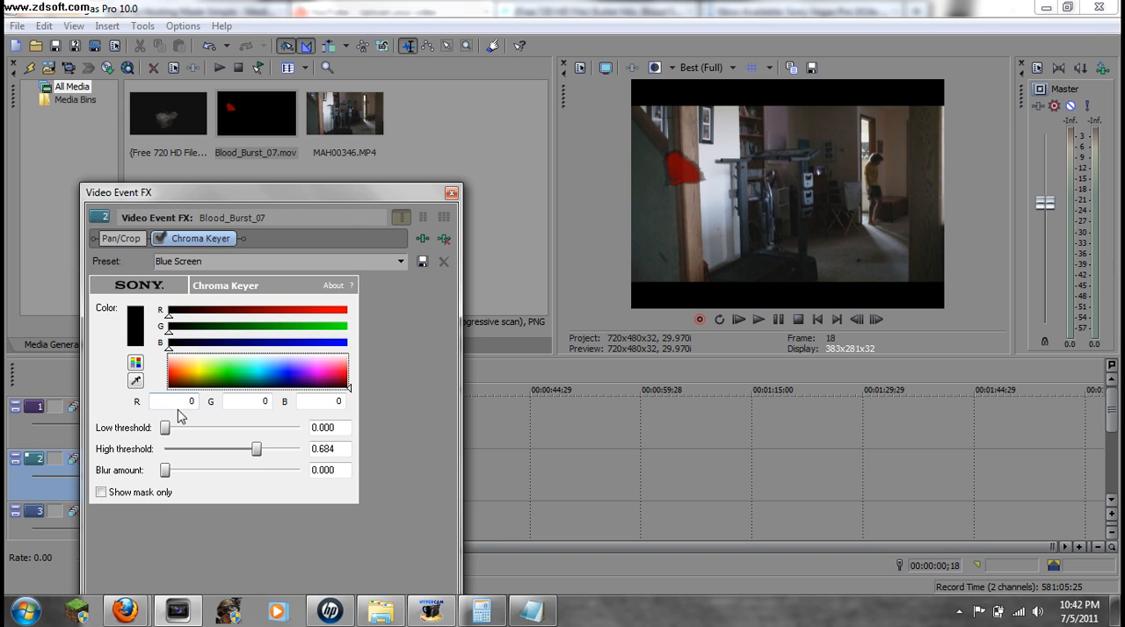
{"action": "mouse_move", "coordinate": [689, 167]}
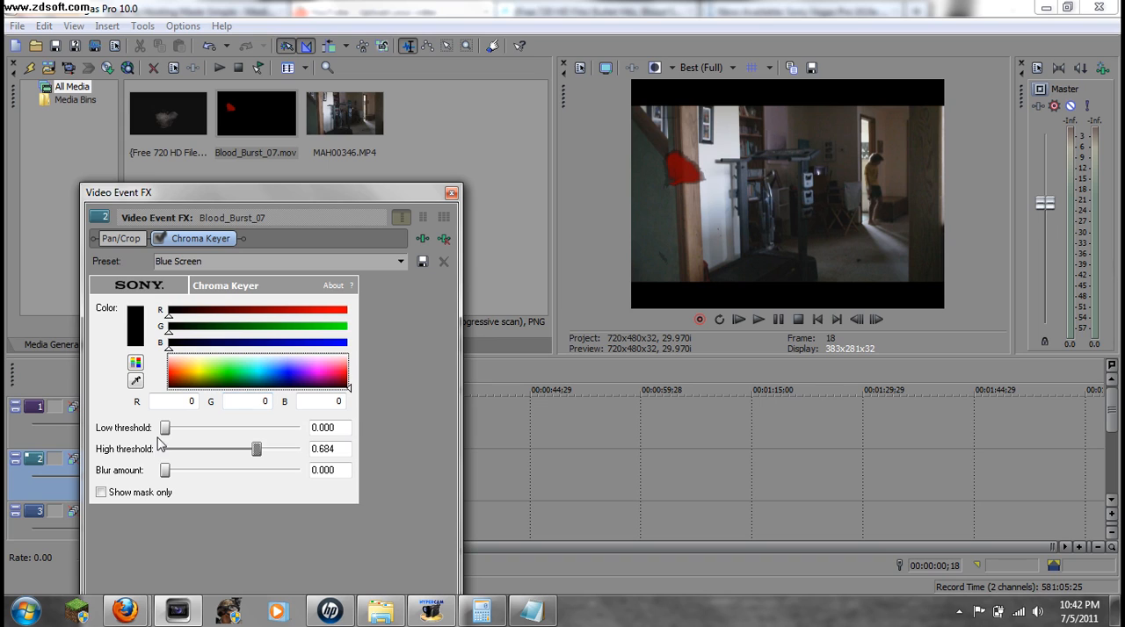
{"action": "left_click_drag", "start_coordinate": [166, 428], "coordinate": [190, 429]}
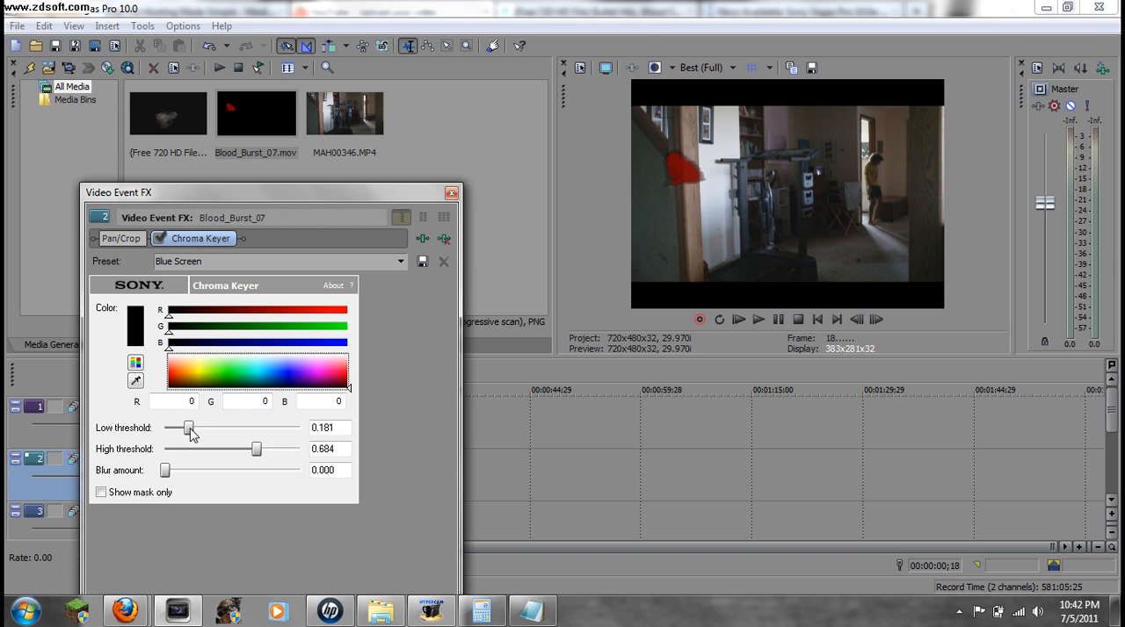
{"action": "left_click_drag", "start_coordinate": [189, 429], "coordinate": [207, 429]}
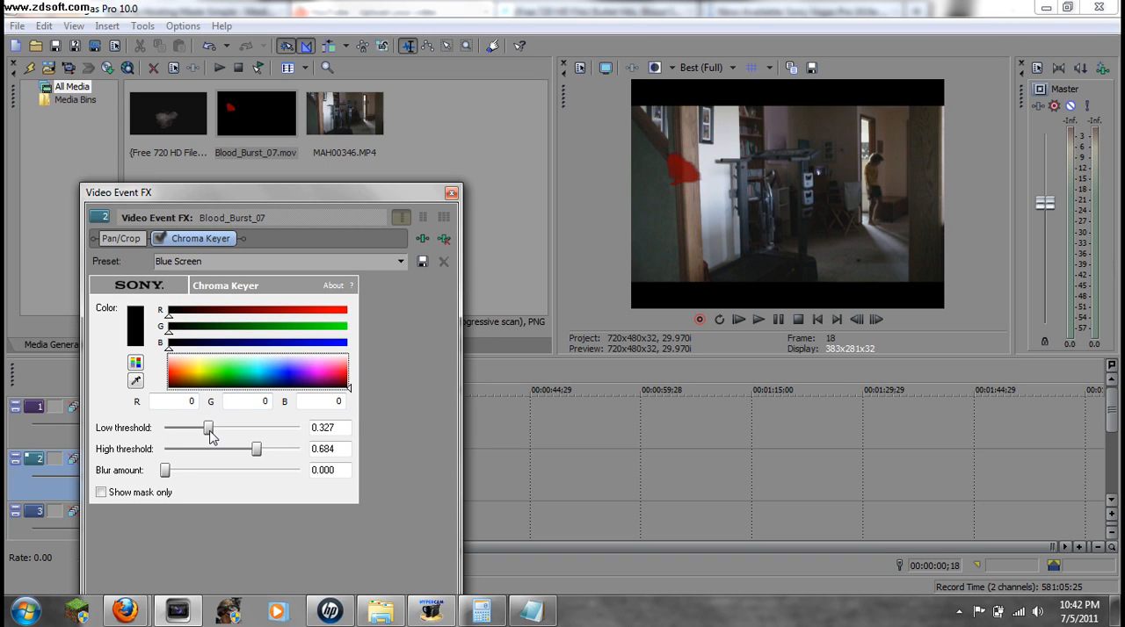
{"action": "left_click_drag", "start_coordinate": [207, 429], "coordinate": [193, 429]}
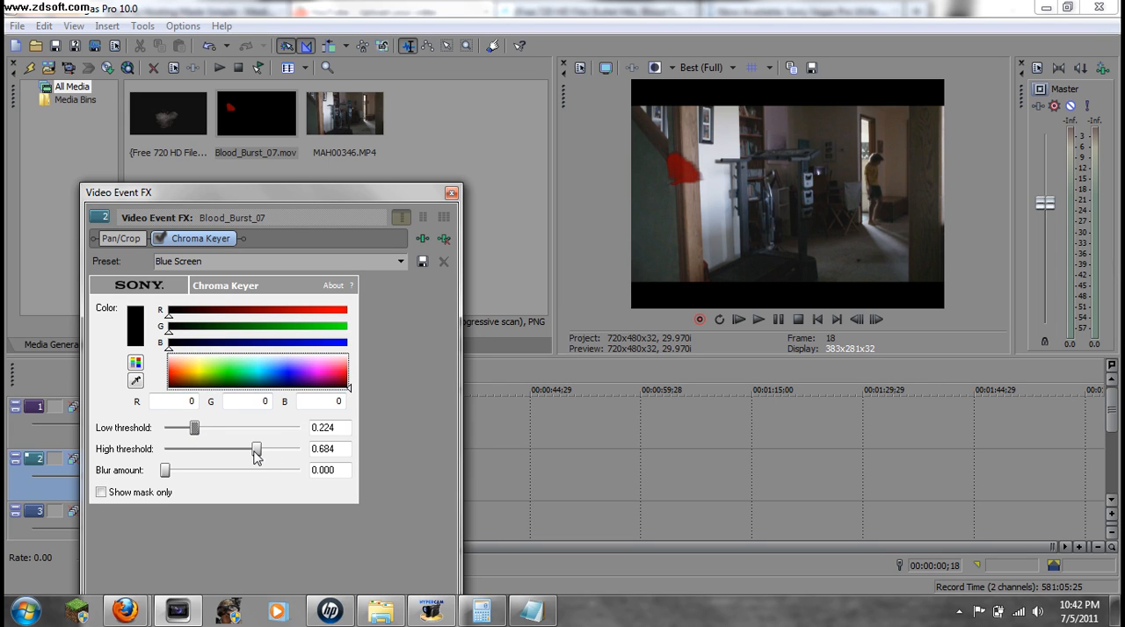
{"action": "left_click_drag", "start_coordinate": [256, 450], "coordinate": [249, 450]}
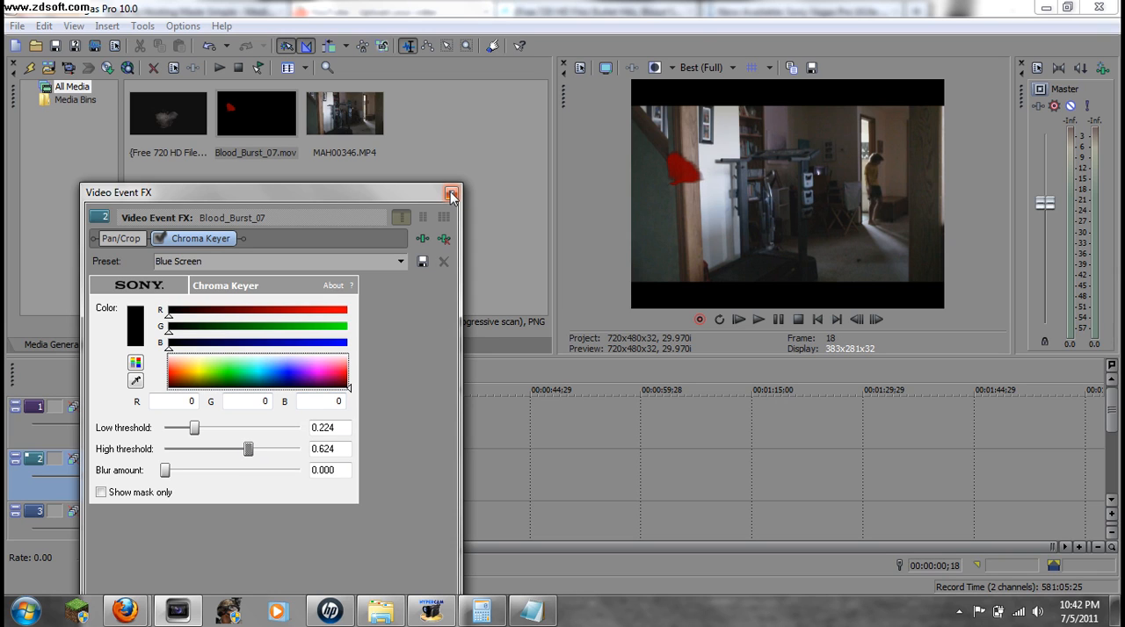
- Close the Video Event FX window and bring up the blood burst event's options
{"action": "left_click", "coordinate": [450, 193]}
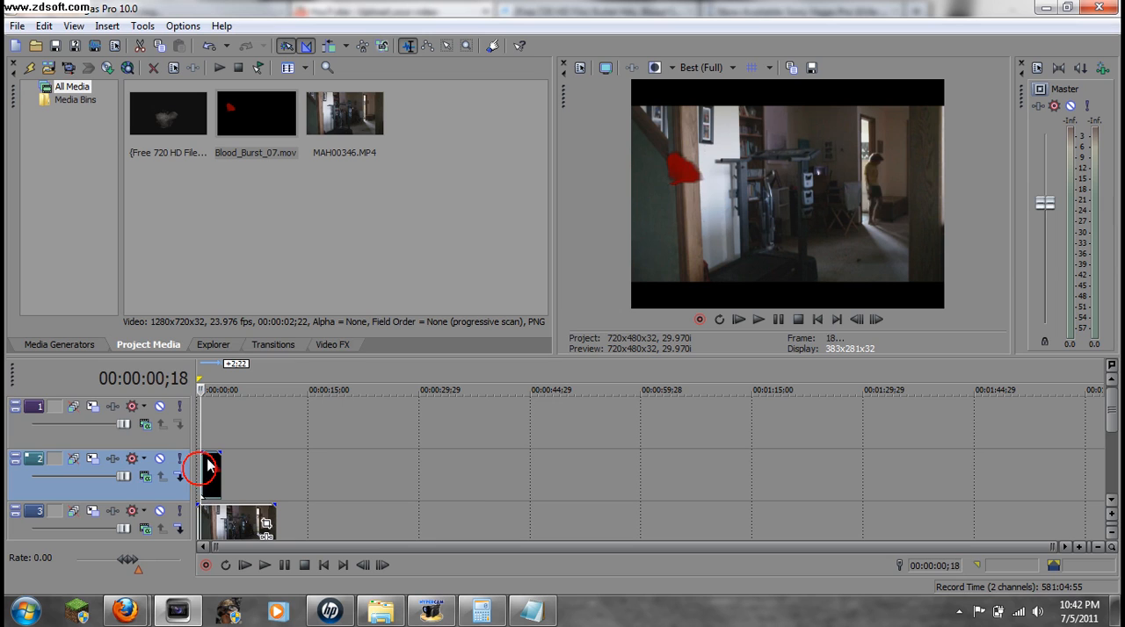
{"action": "right_click", "coordinate": [211, 471]}
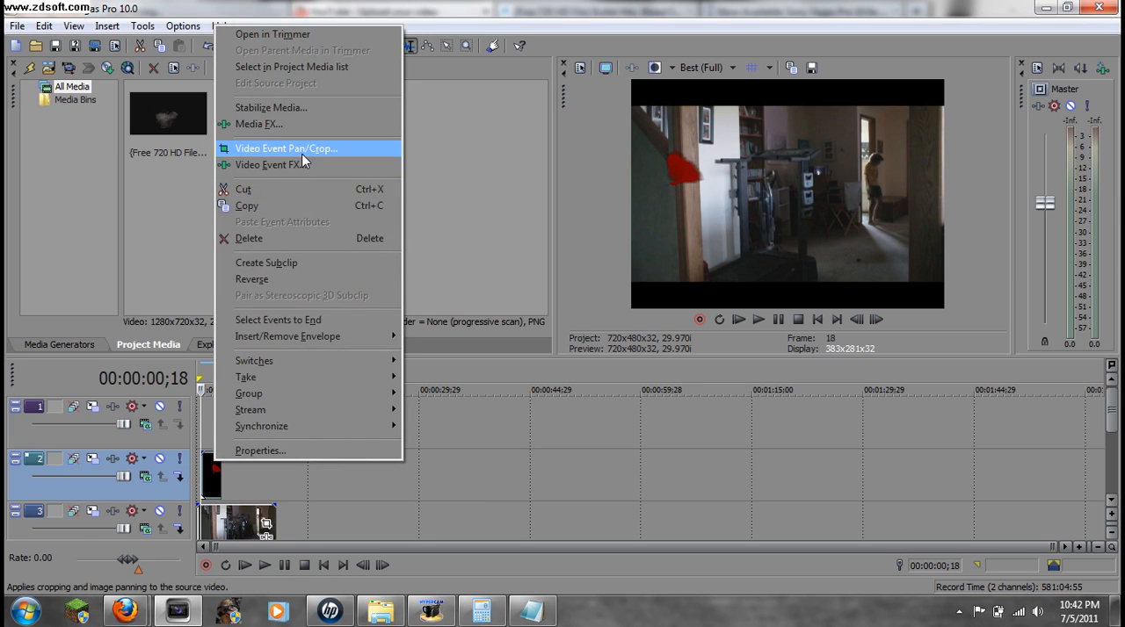
- Choose Video Event Pan/Crop for the Blood_Burst_07 event
{"action": "left_click", "coordinate": [285, 148]}
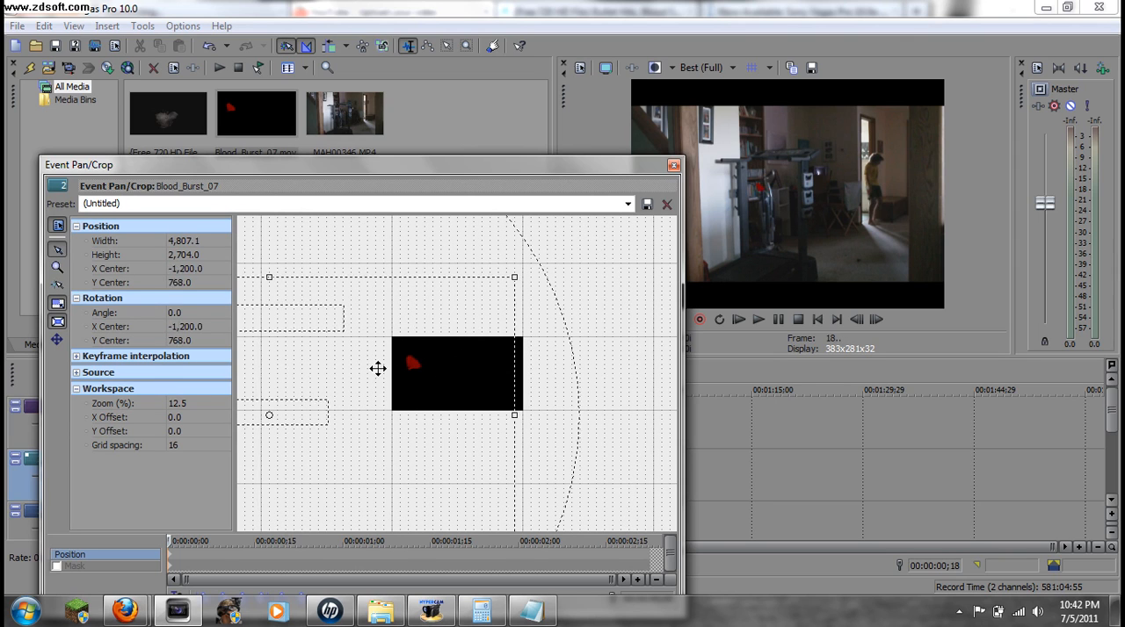
- Reposition the blood burst frame to centre about -1144, 712 and close Pan/Crop
{"action": "left_click_drag", "start_coordinate": [378, 369], "coordinate": [400, 351]}
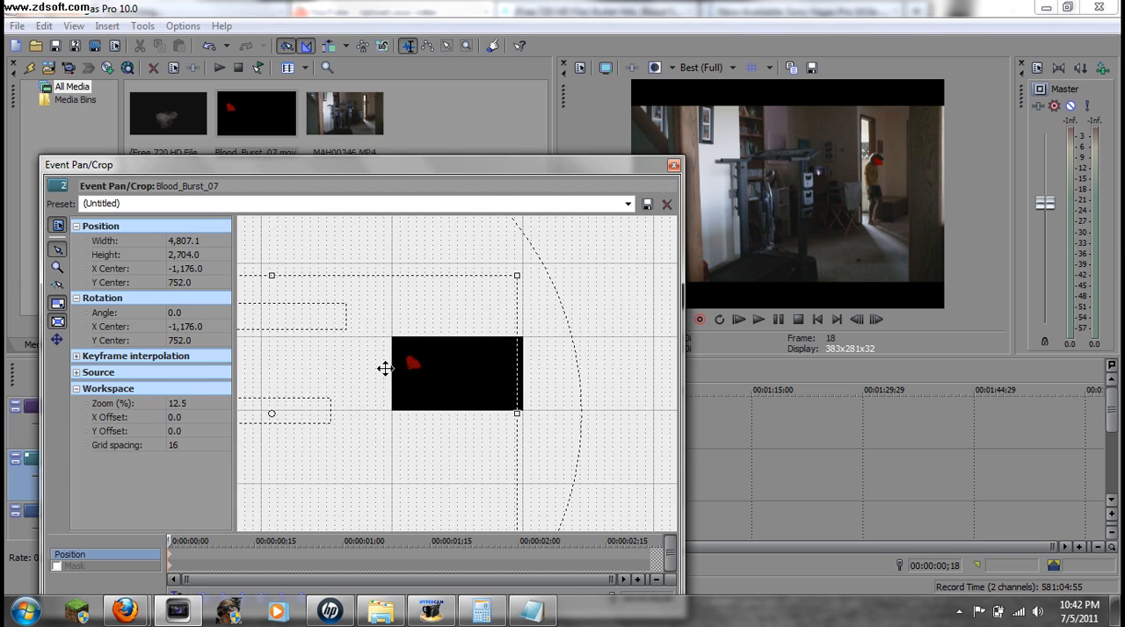
{"action": "left_click_drag", "start_coordinate": [383, 369], "coordinate": [380, 350]}
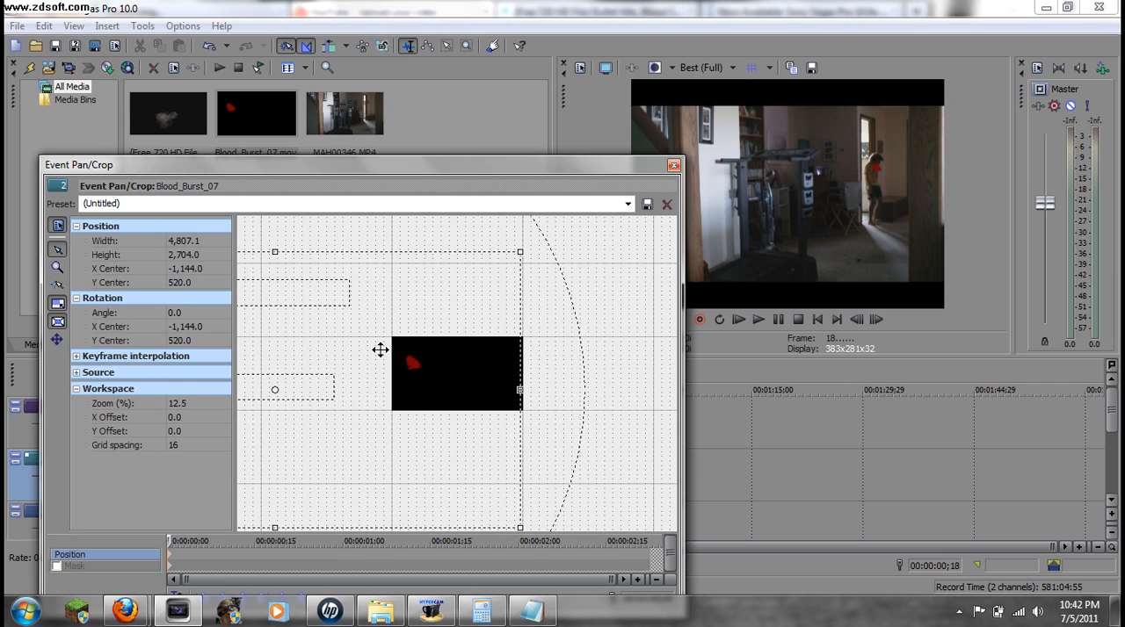
{"action": "mouse_move", "coordinate": [686, 181]}
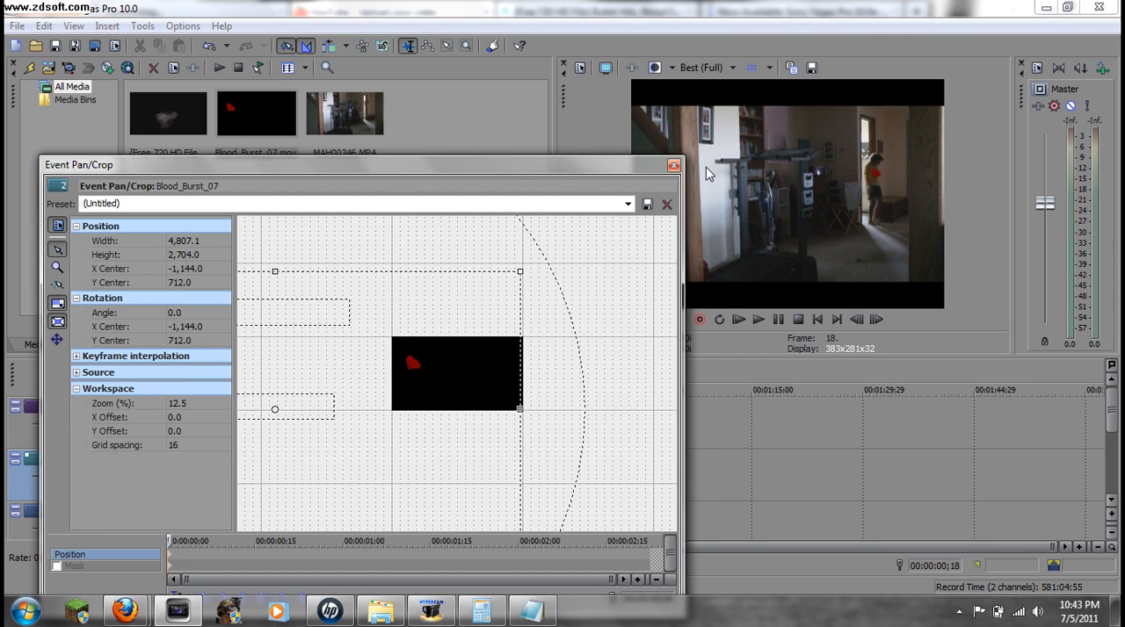
{"action": "left_click", "coordinate": [668, 204]}
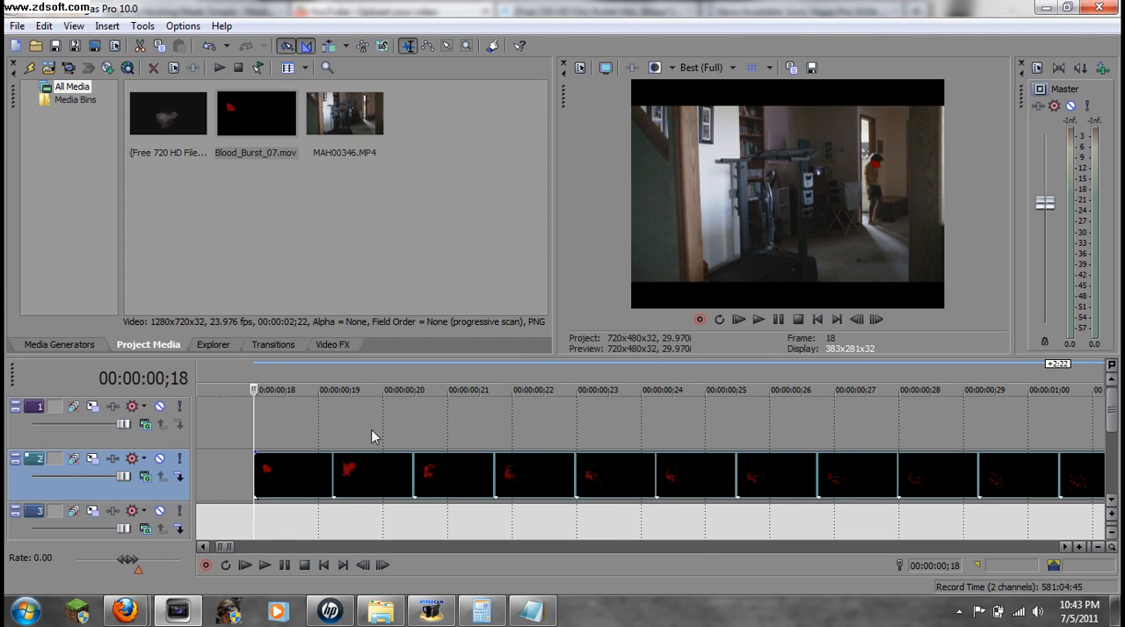
- Drop the free 720 HD muzzle-flash effects file onto the top video track
{"action": "left_click", "coordinate": [167, 112]}
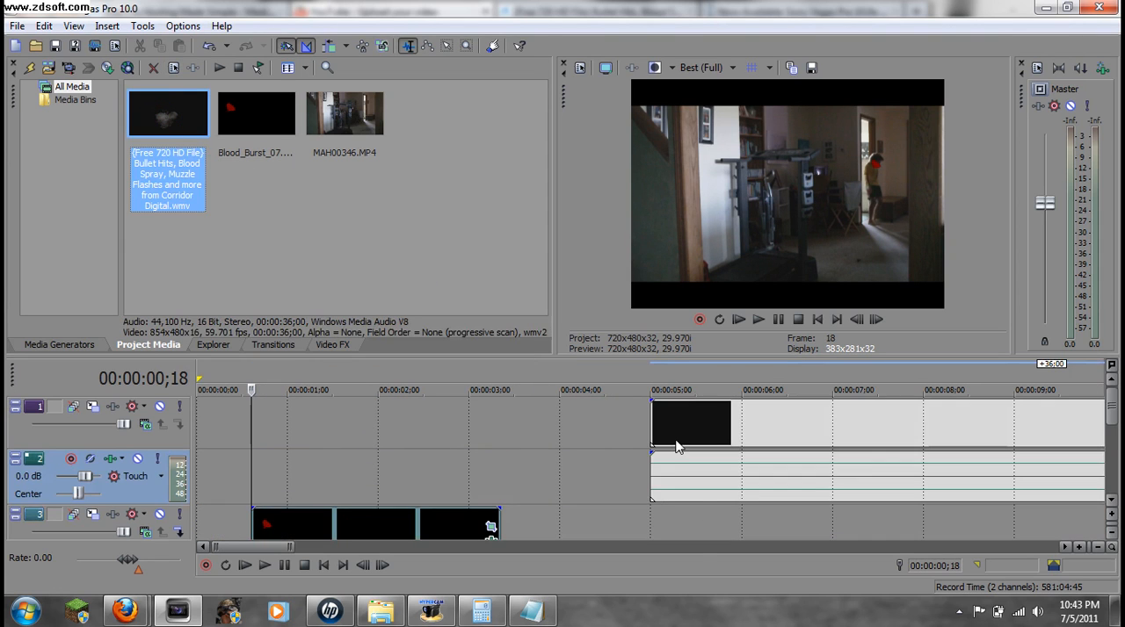
{"action": "right_click", "coordinate": [689, 424]}
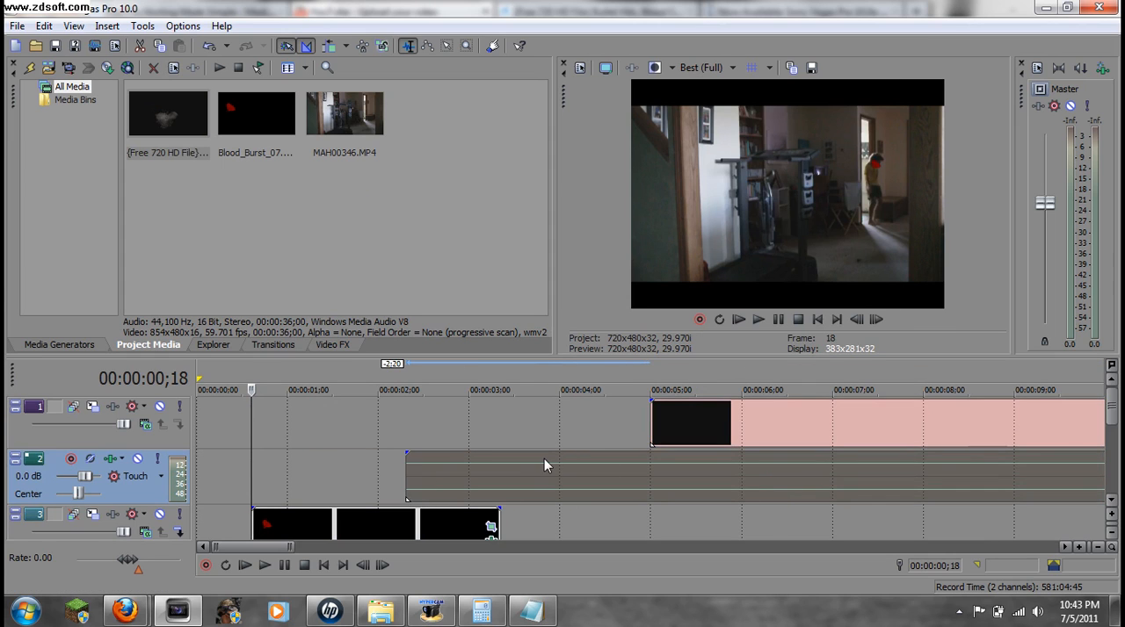
{"action": "left_click", "coordinate": [710, 425]}
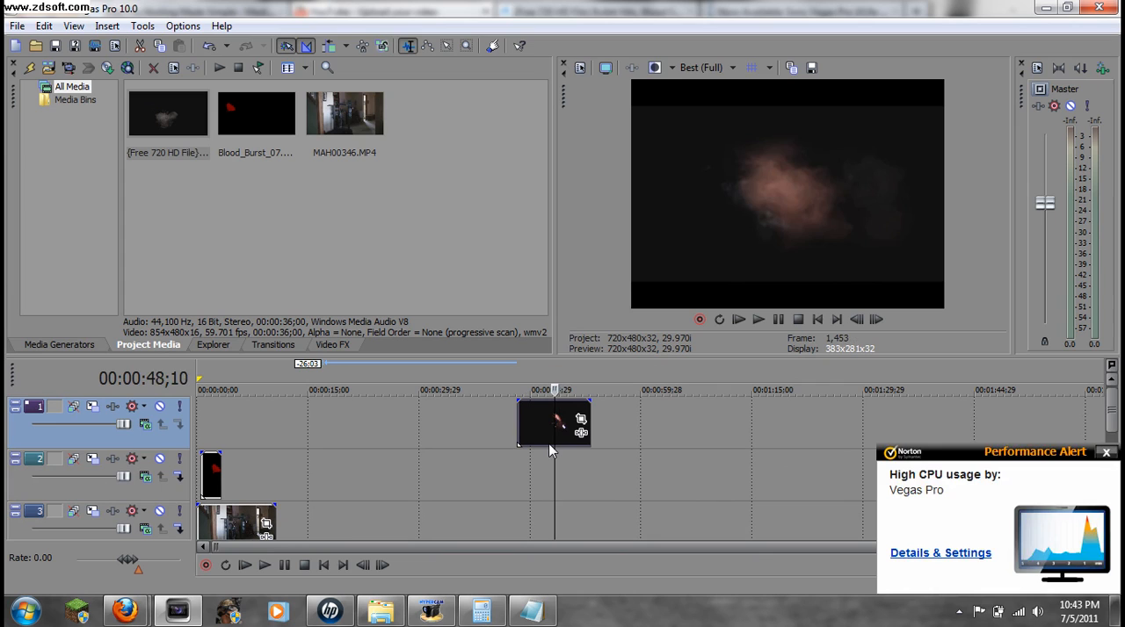
- Move the muzzle-flash event to the timeline start and bring up its video effects chooser
{"action": "right_click", "coordinate": [545, 422]}
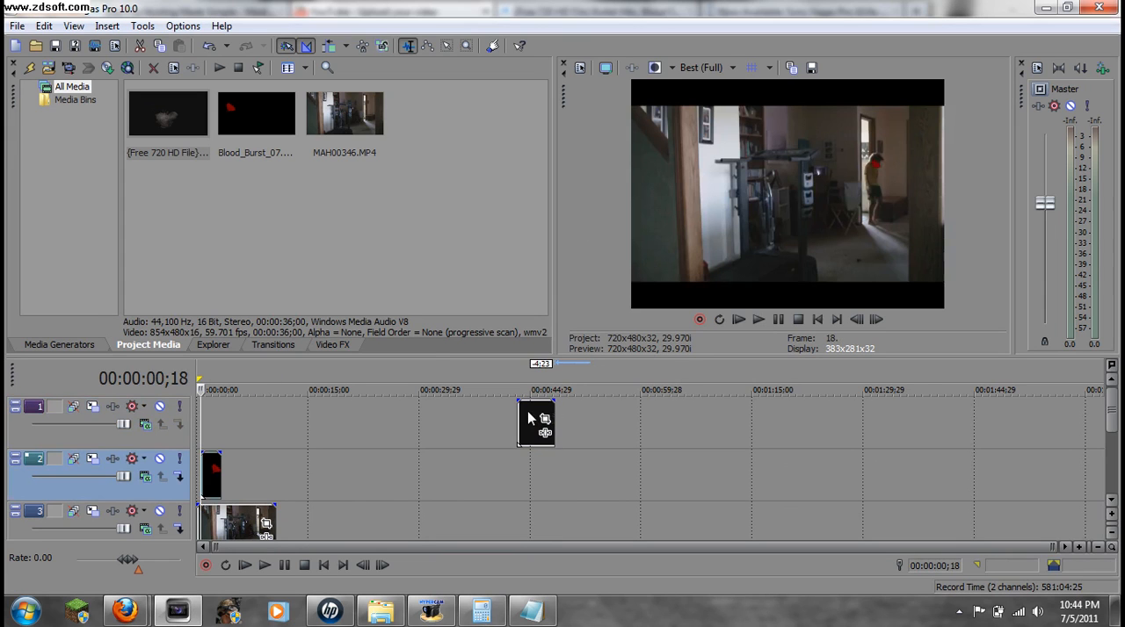
{"action": "left_click_drag", "start_coordinate": [537, 421], "coordinate": [272, 422]}
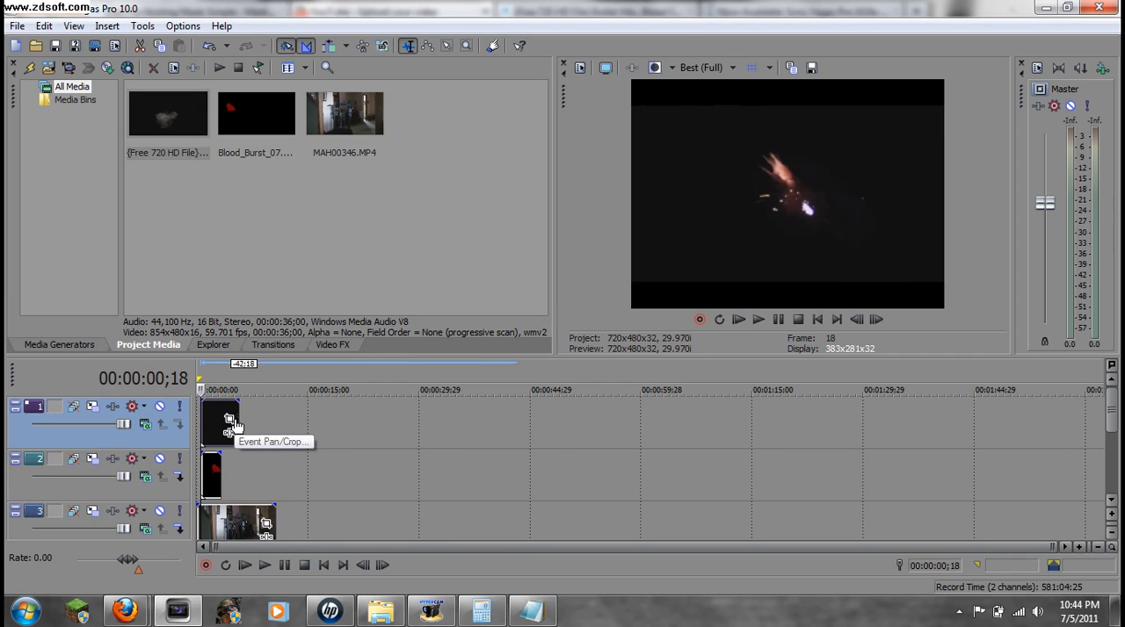
{"action": "left_click", "coordinate": [230, 421]}
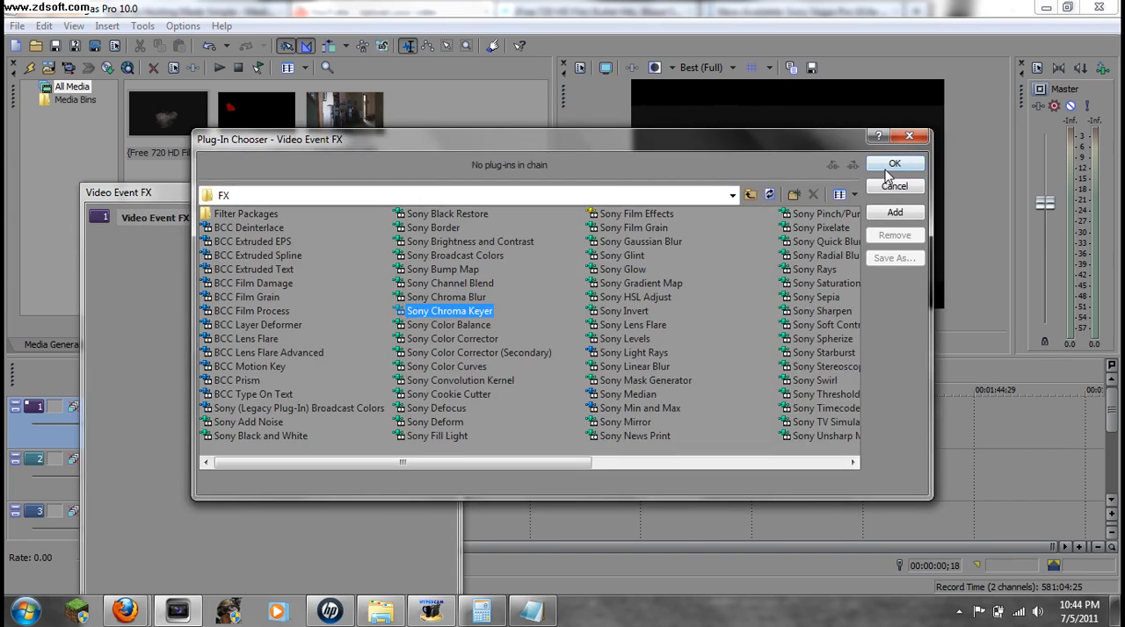
- Apply Sony Chroma Keyer to the muzzle-flash clip keying black with low threshold 0.345
{"action": "left_click", "coordinate": [895, 164]}
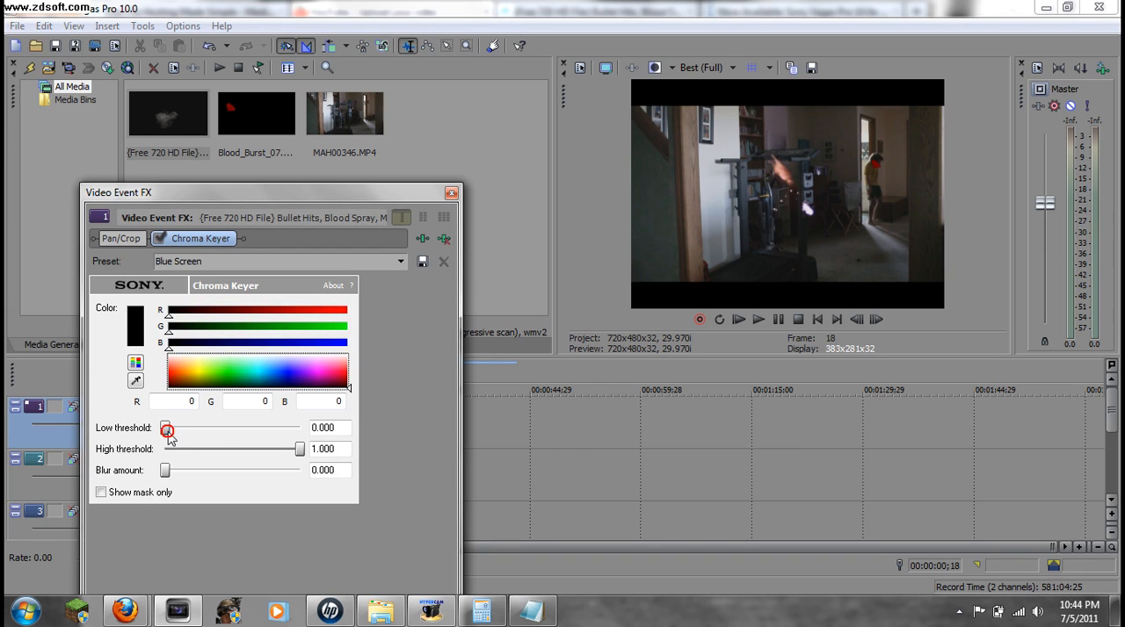
{"action": "left_click_drag", "start_coordinate": [167, 429], "coordinate": [211, 429]}
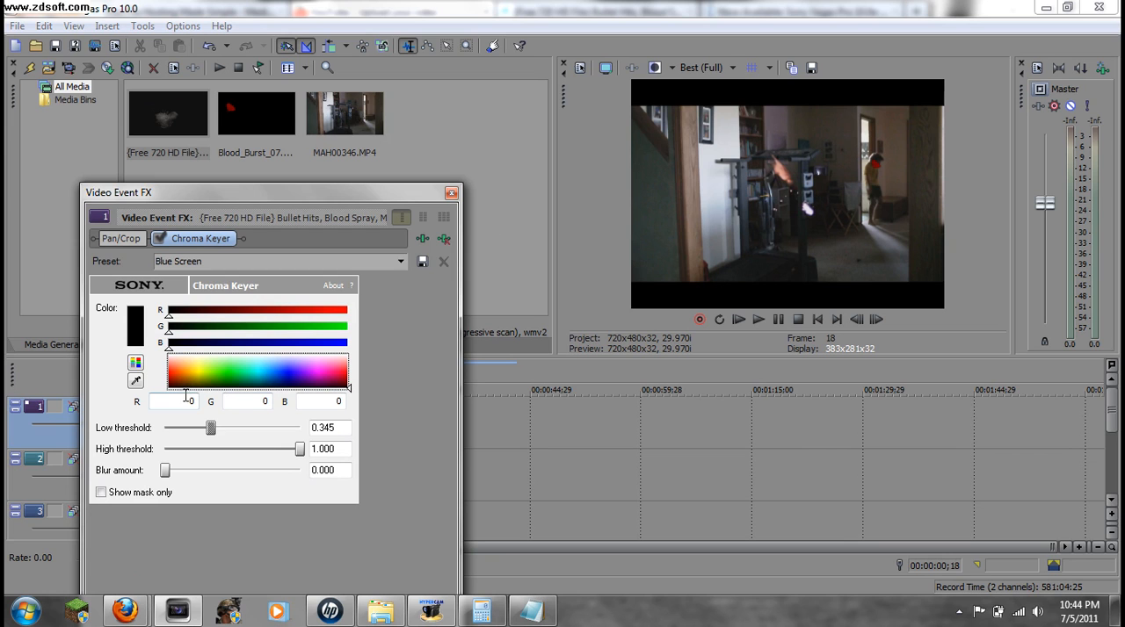
{"action": "left_click", "coordinate": [451, 191]}
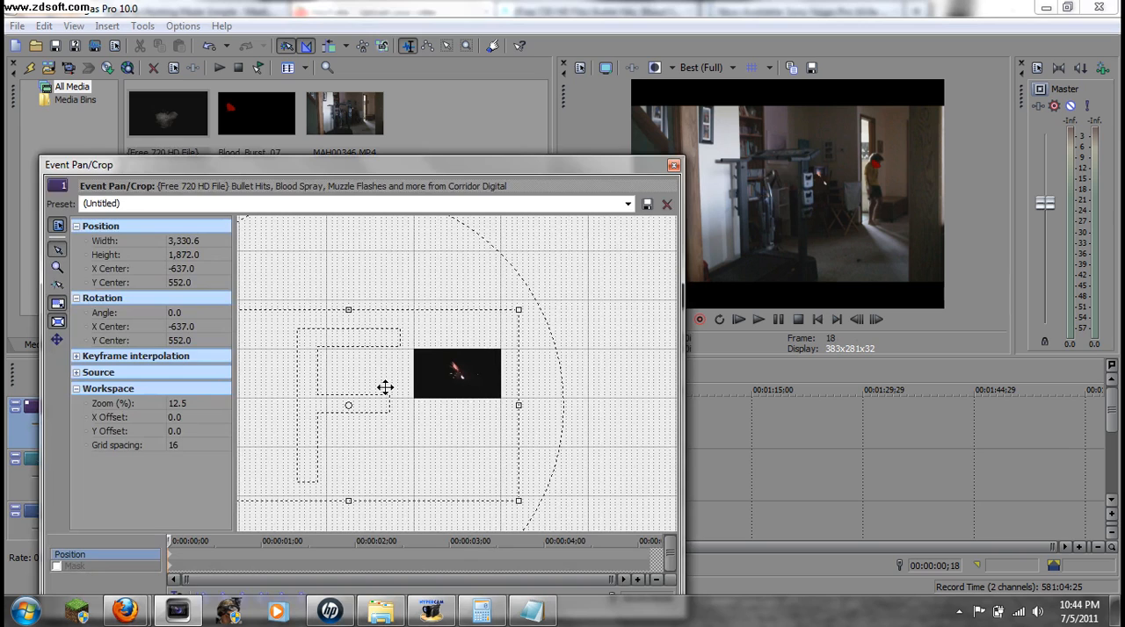
- Drag the muzzle-flash frame in Event Pan/Crop to centre about -421, 456, then close the window
{"action": "left_click_drag", "start_coordinate": [387, 387], "coordinate": [334, 379]}
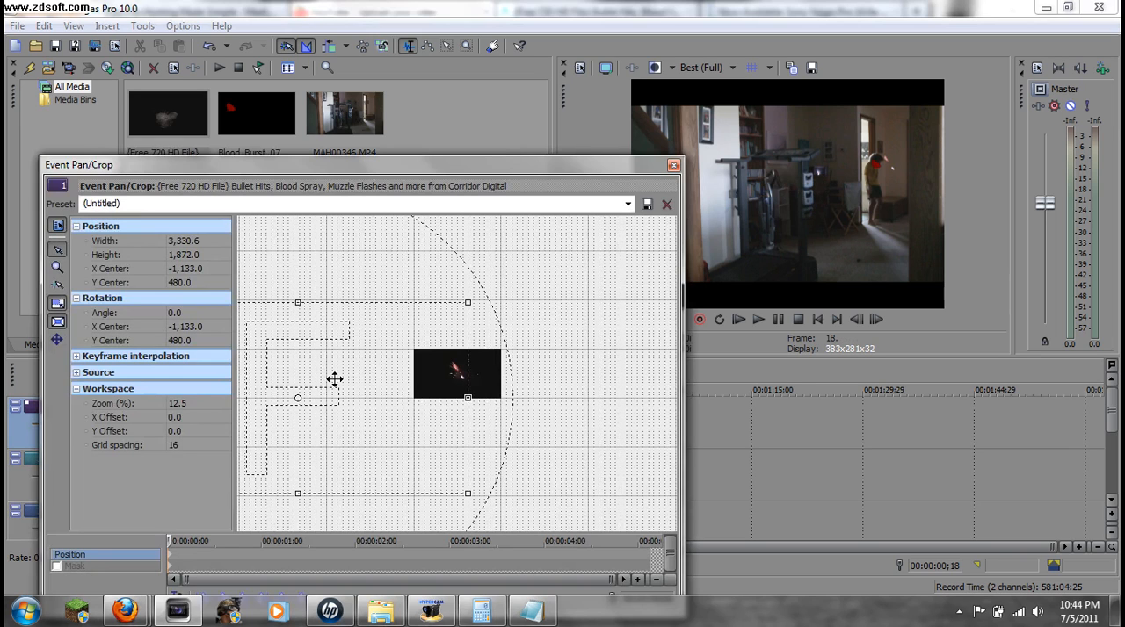
{"action": "mouse_move", "coordinate": [363, 373]}
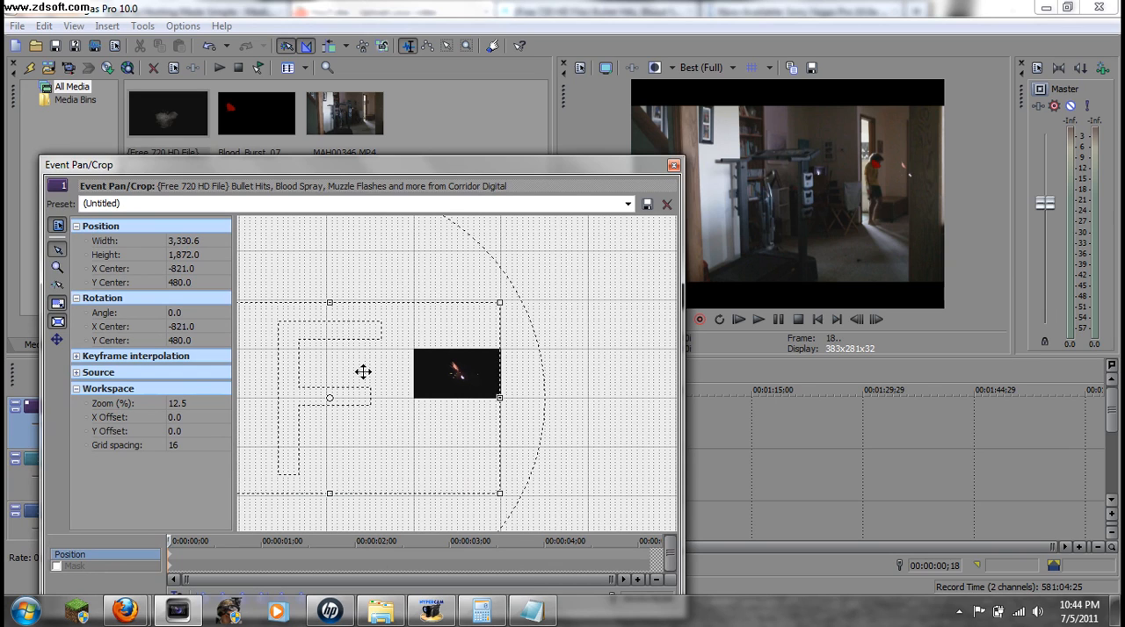
{"action": "left_click_drag", "start_coordinate": [364, 373], "coordinate": [379, 371]}
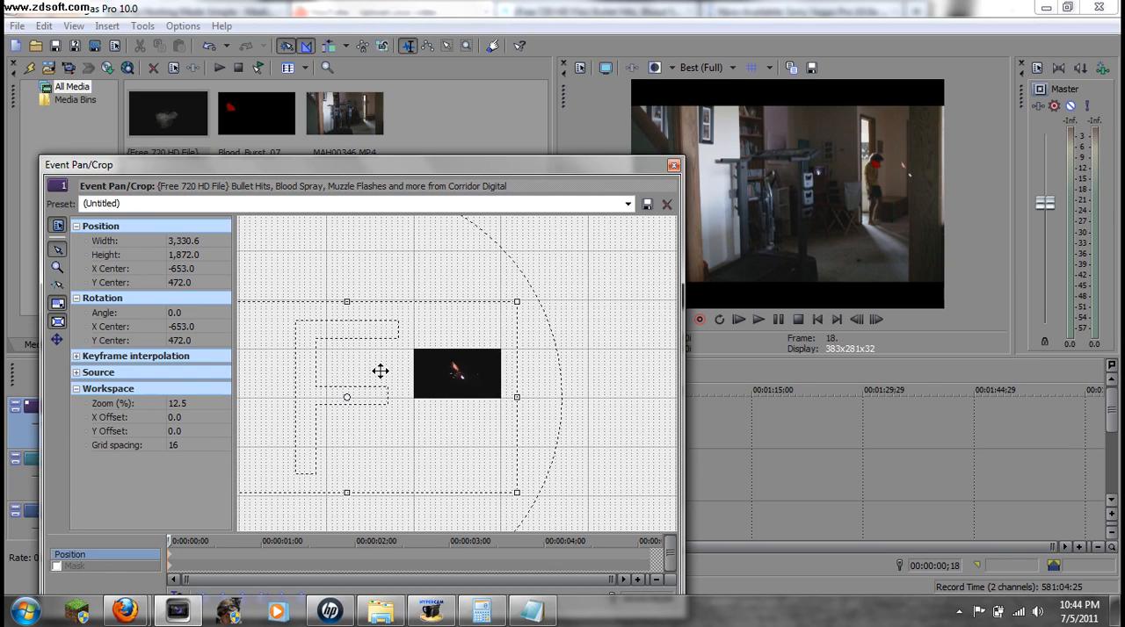
{"action": "left_click_drag", "start_coordinate": [379, 371], "coordinate": [402, 368]}
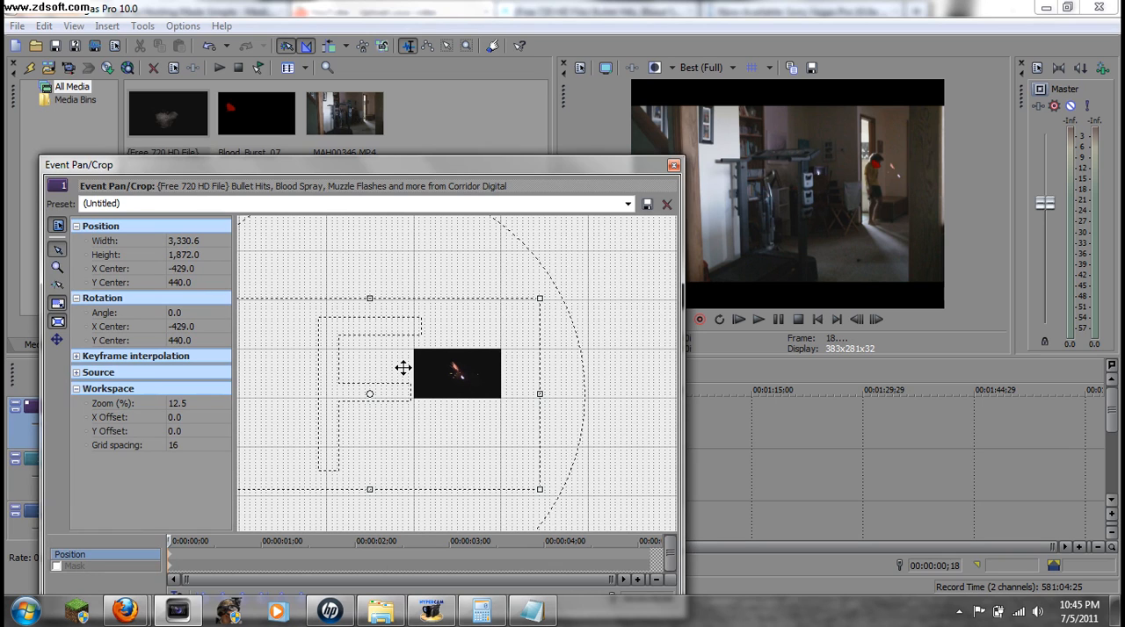
{"action": "left_click_drag", "start_coordinate": [403, 367], "coordinate": [431, 367]}
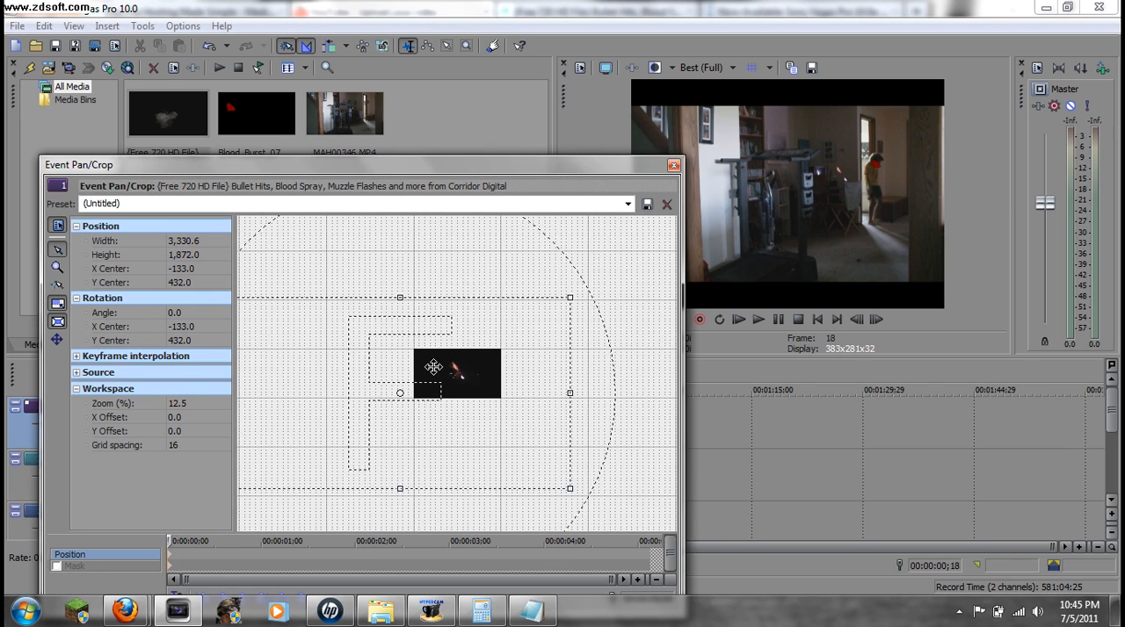
{"action": "left_click_drag", "start_coordinate": [432, 365], "coordinate": [411, 369]}
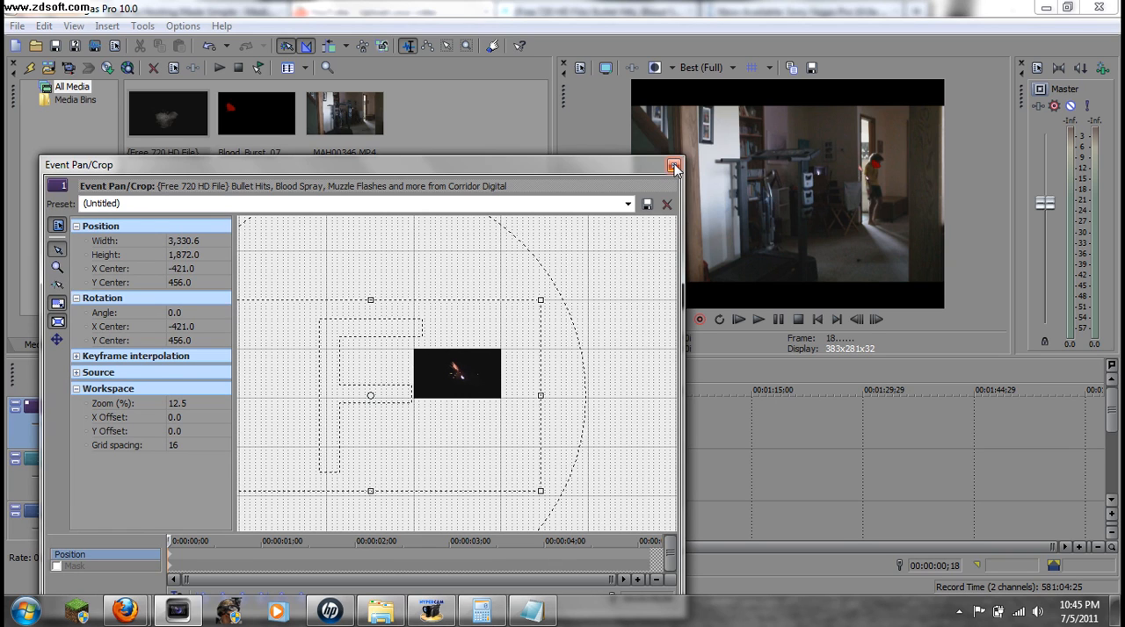
{"action": "left_click", "coordinate": [673, 165]}
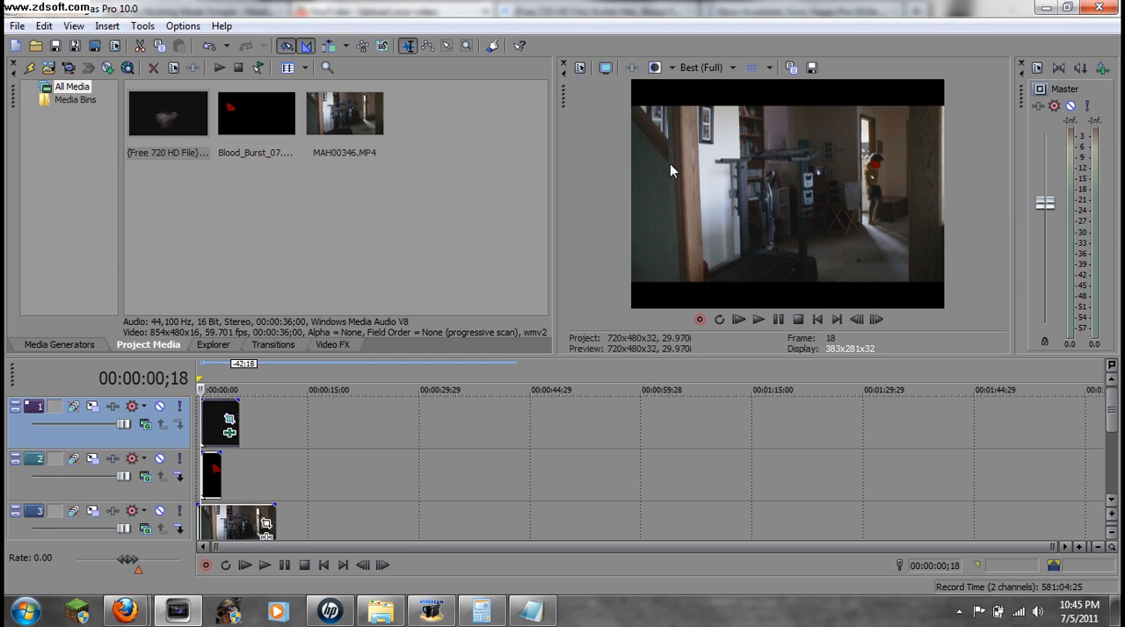
{"action": "mouse_move", "coordinate": [275, 53]}
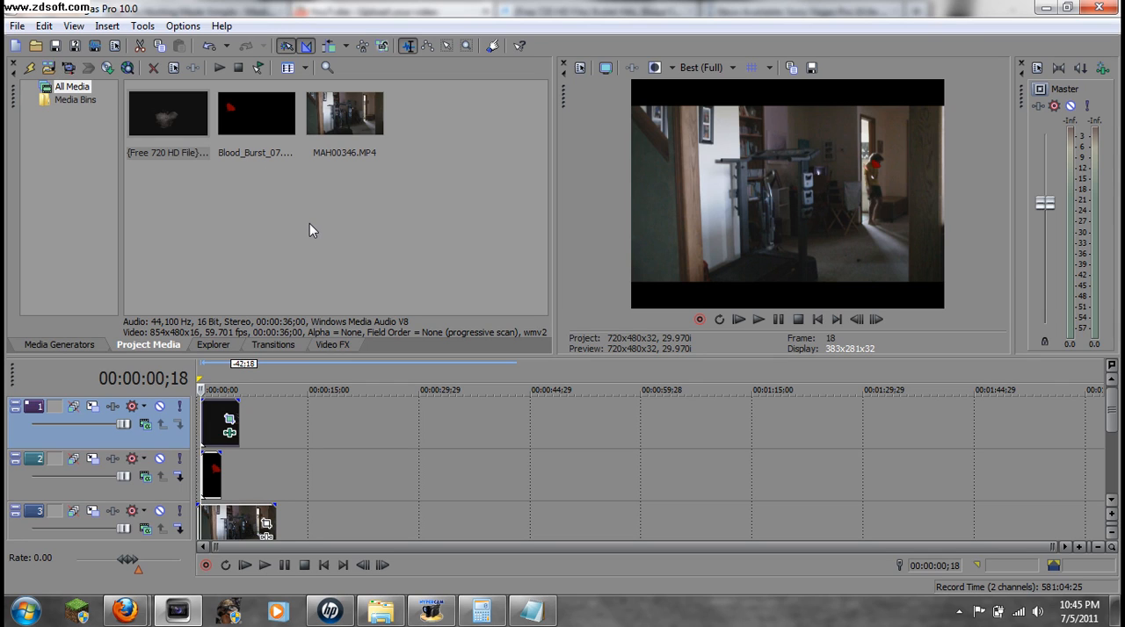
{"action": "left_click", "coordinate": [758, 320]}
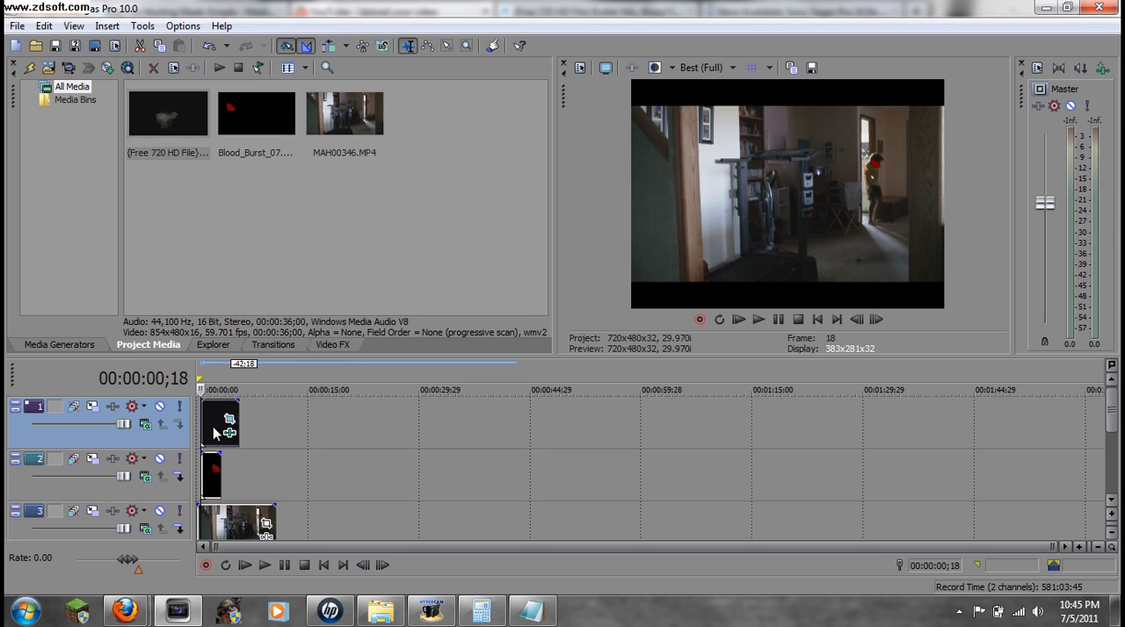
{"action": "mouse_move", "coordinate": [534, 343]}
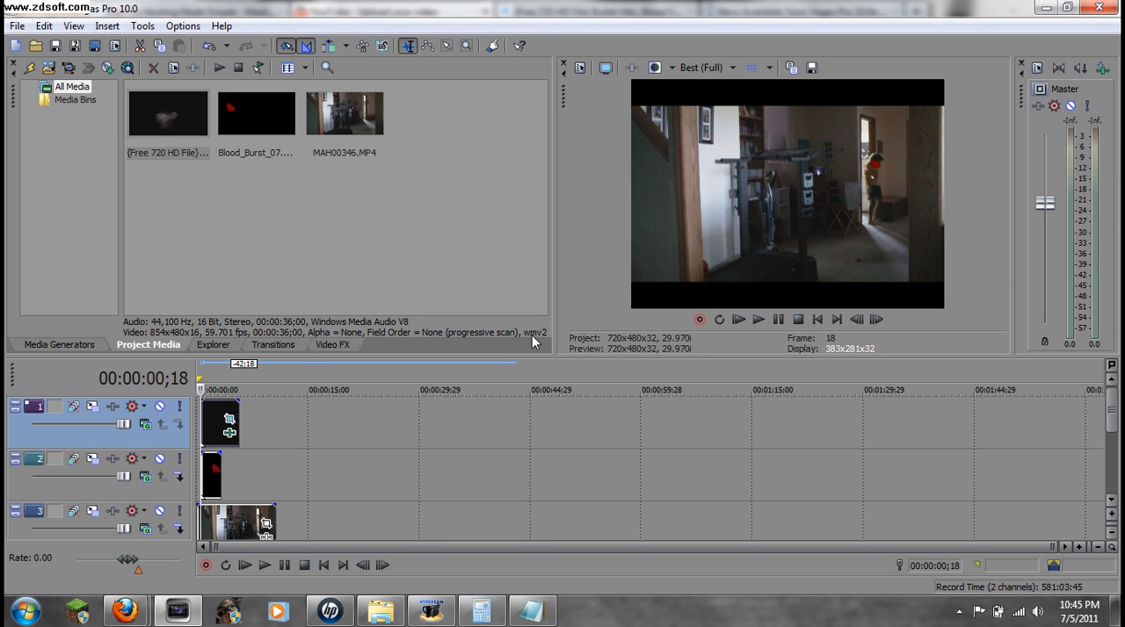